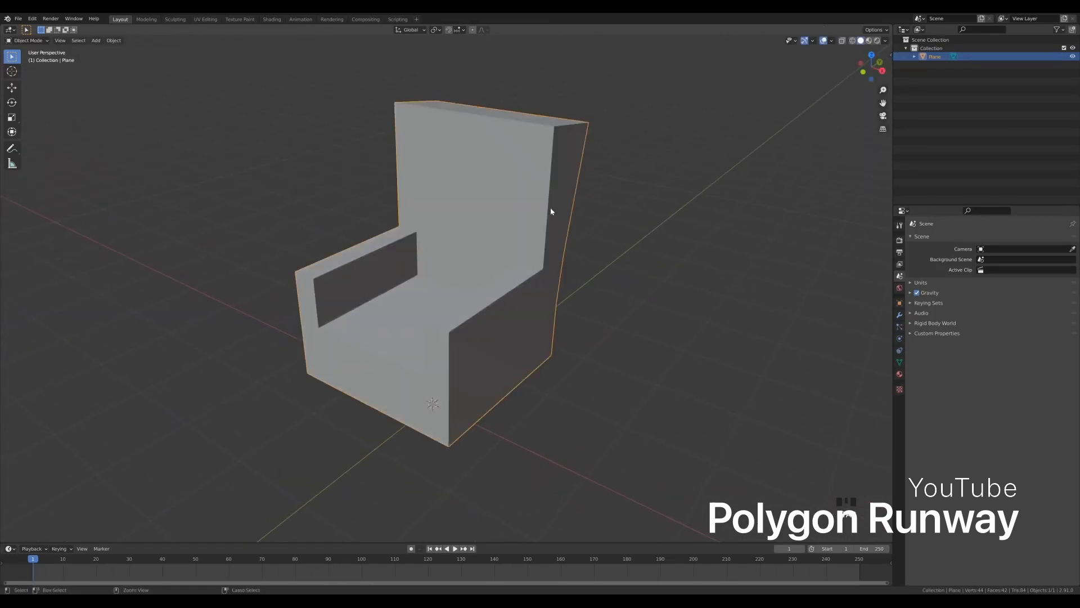
Advance the PowerPoint deck from slide 21 to slide 22, '3 Different Implementations'
key(Tab)
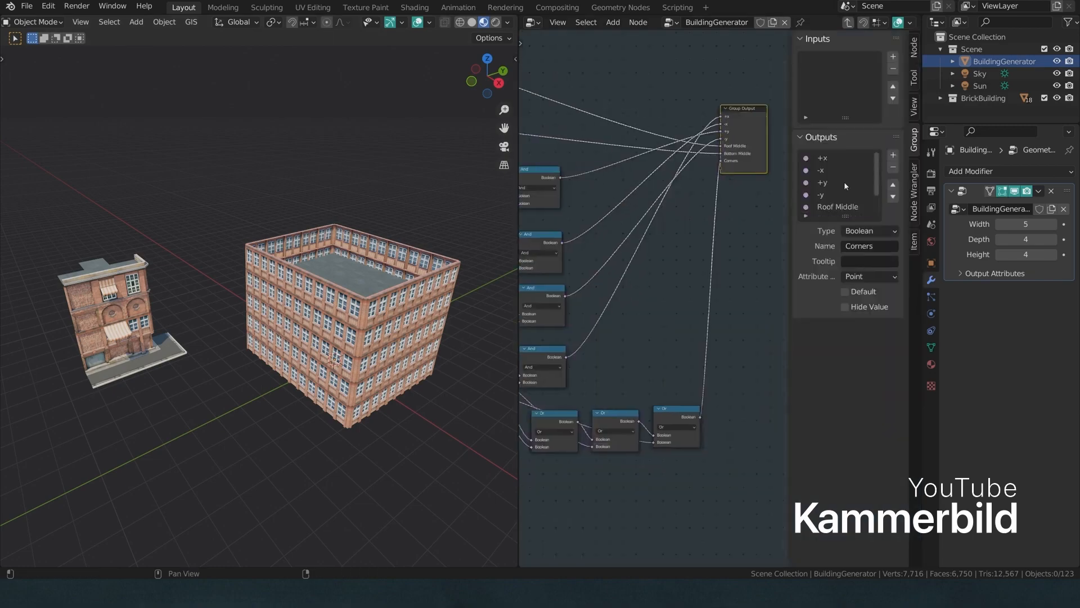
click(608, 13)
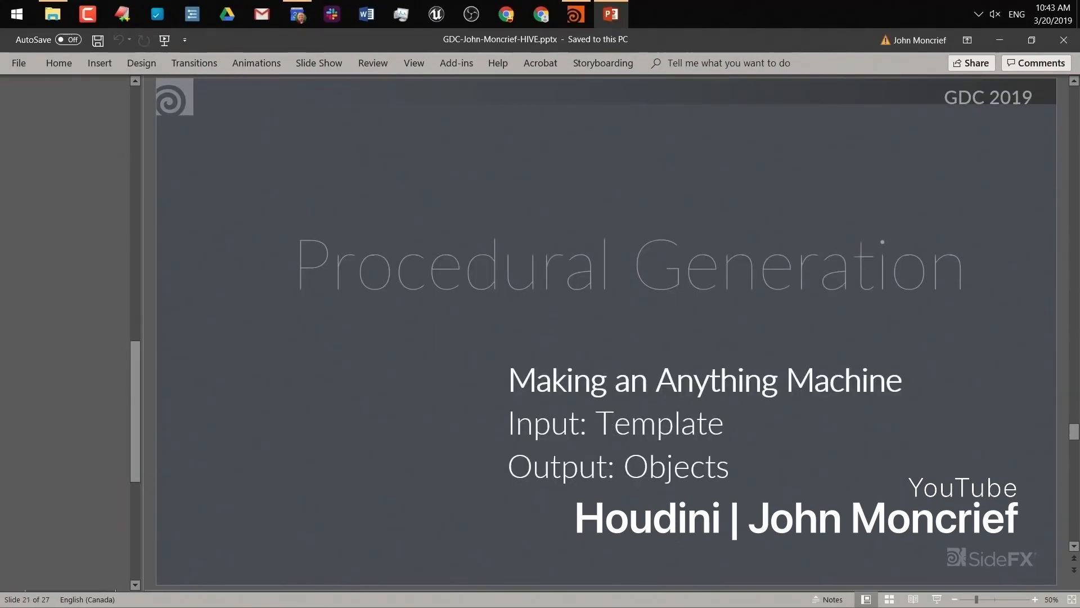
scroll(down, 3)
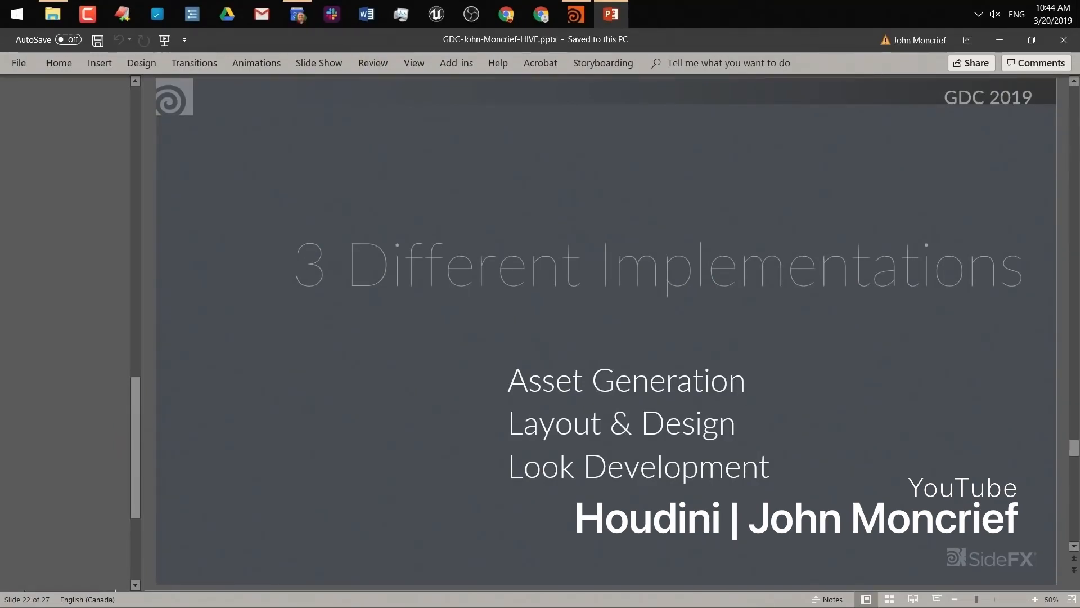
click(575, 14)
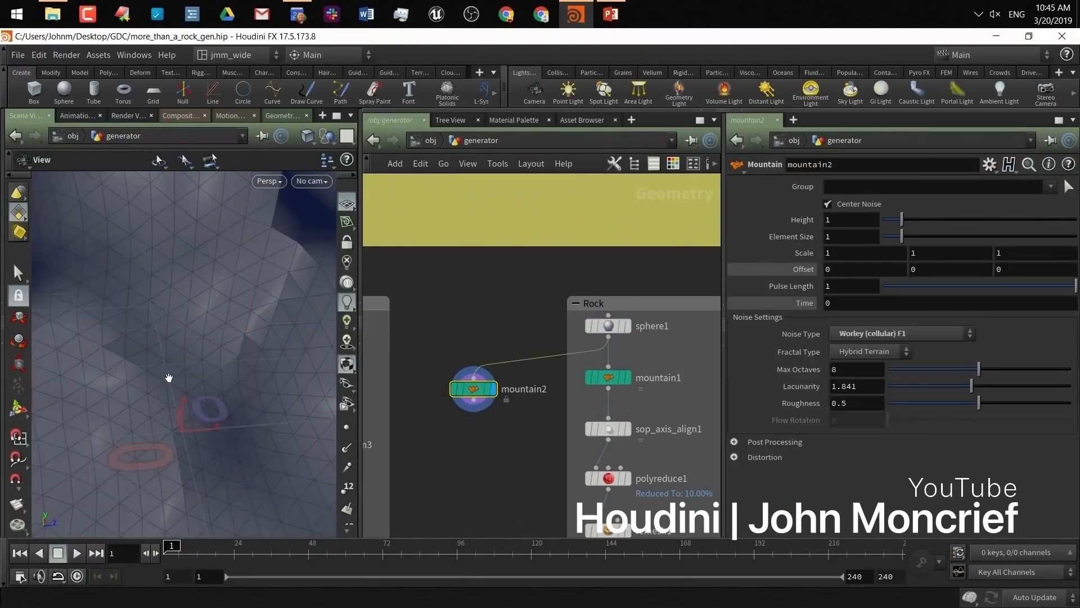
Set mountain2's Noise Type from Worley F1 to Alligator for a lumpy rock
click(903, 333)
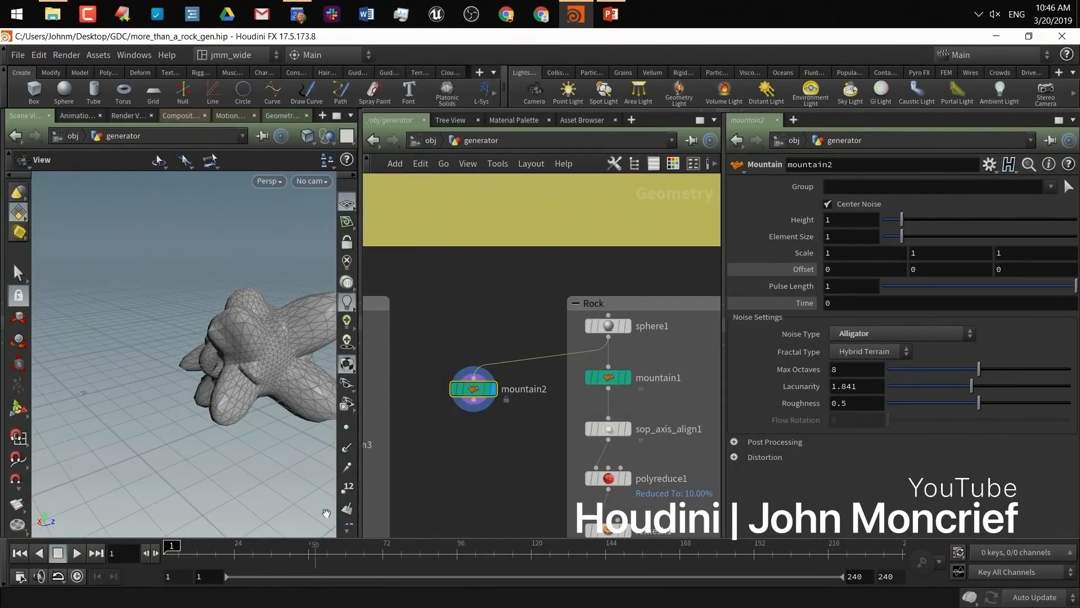
click(606, 377)
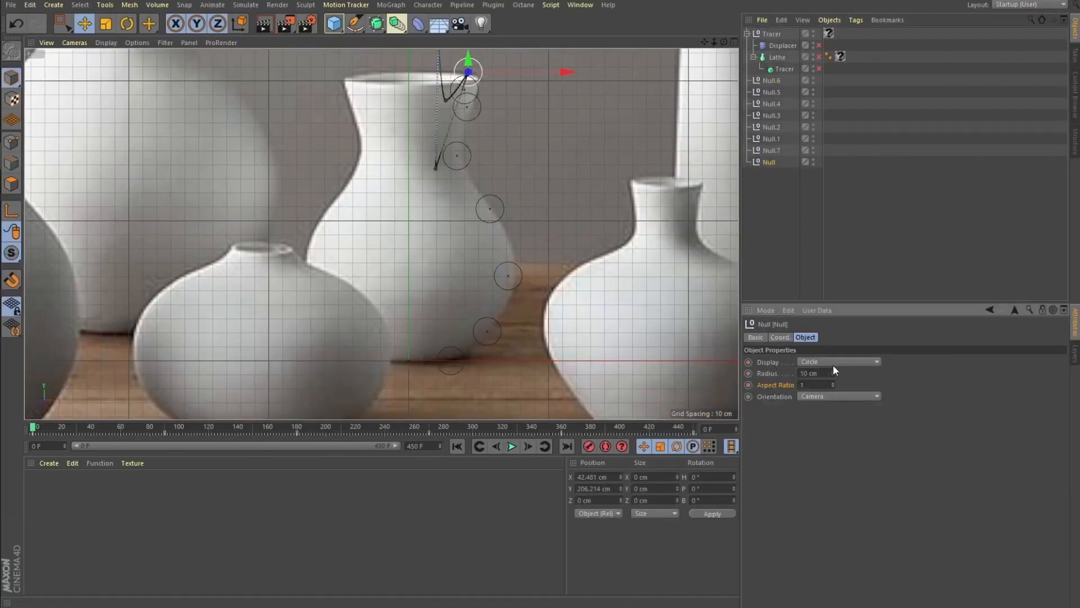
click(769, 163)
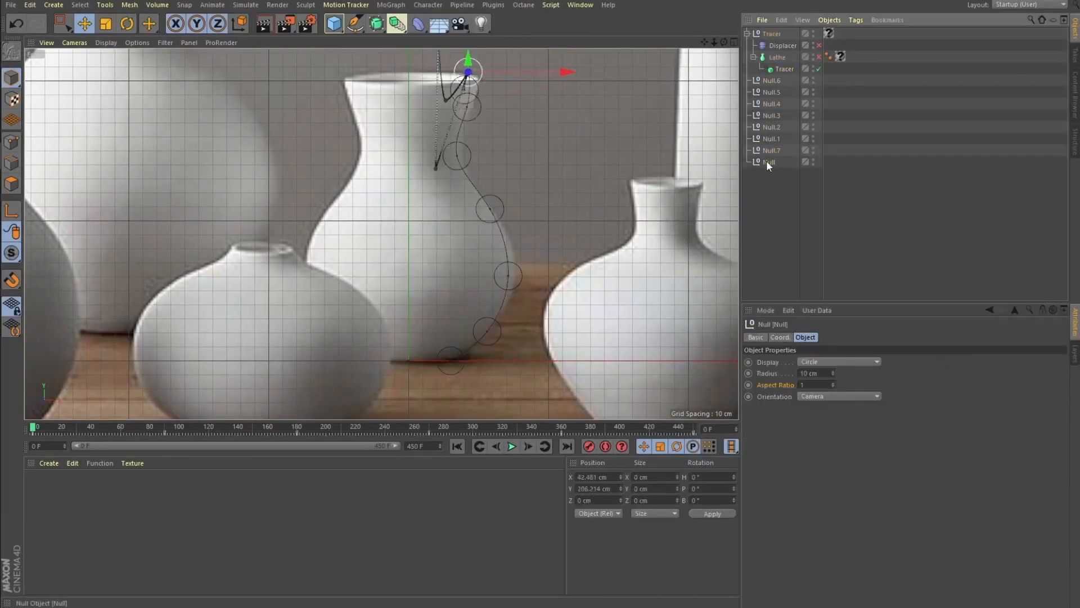
click(376, 24)
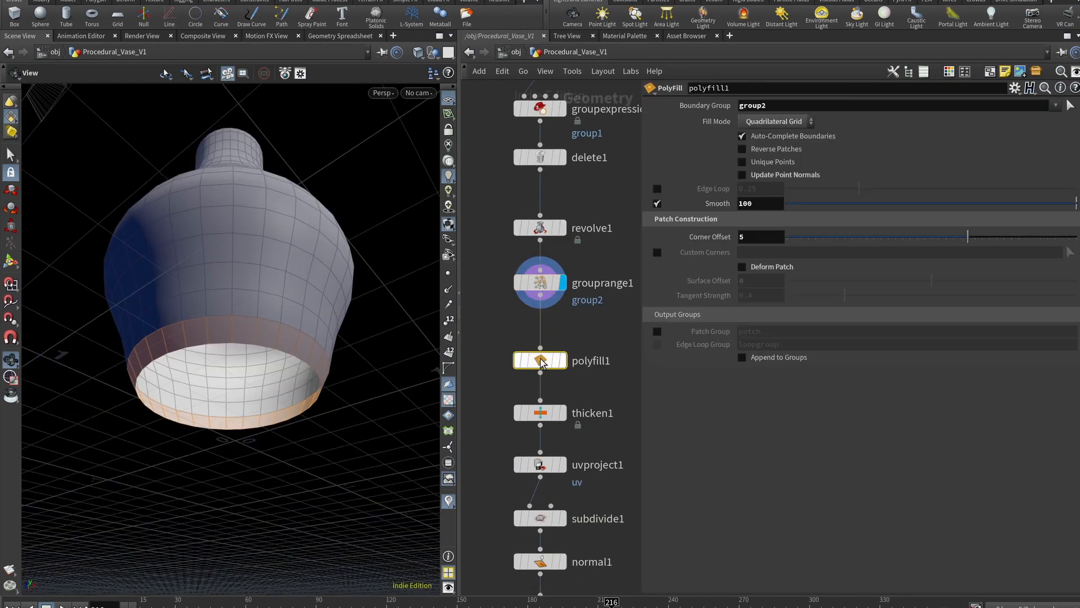
click(540, 414)
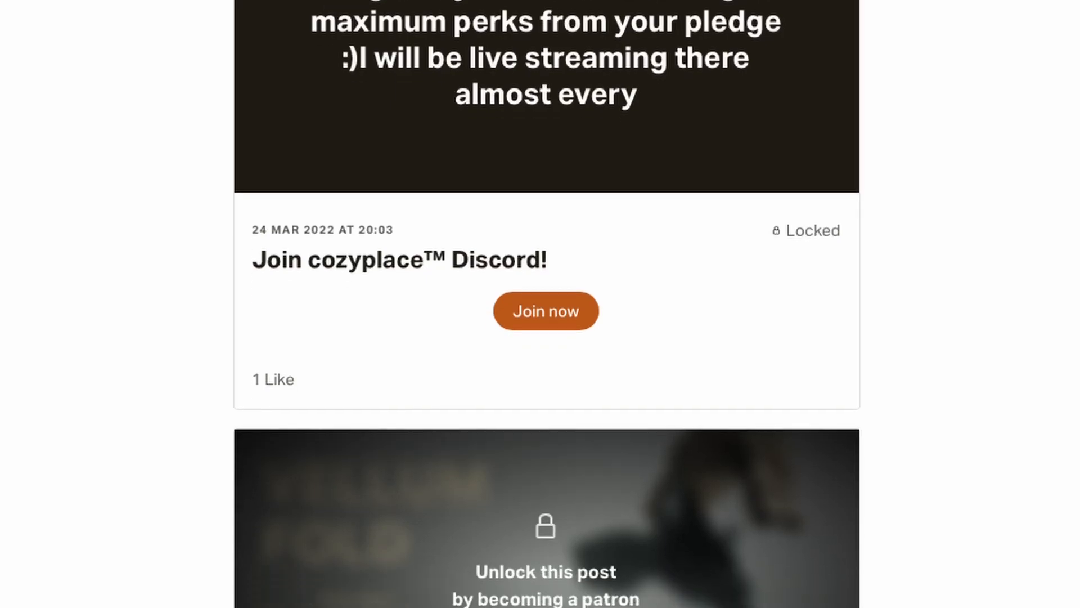
scroll(down, 3)
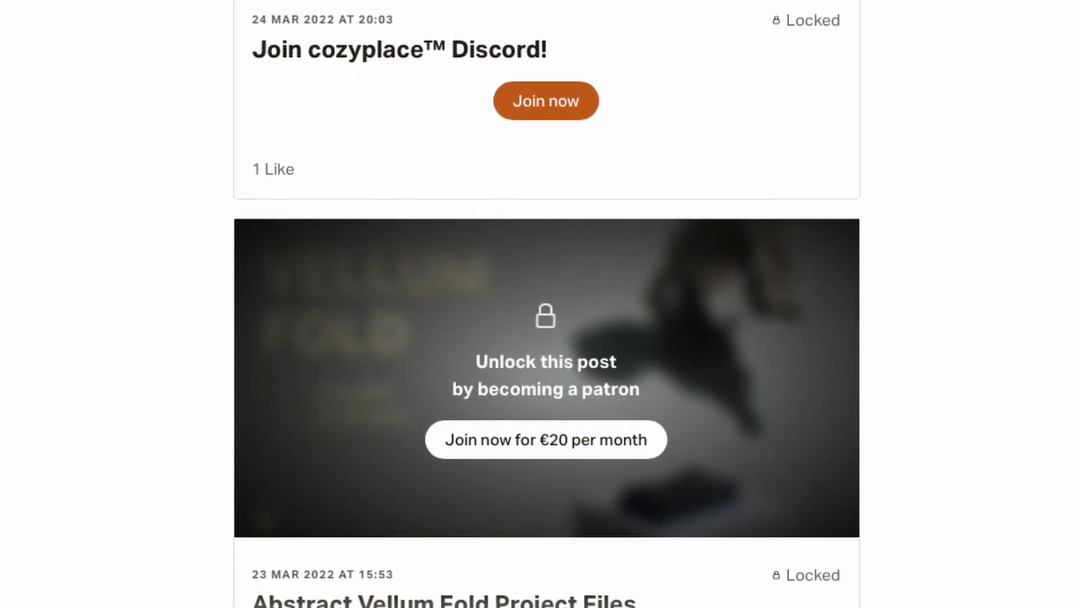
click(545, 440)
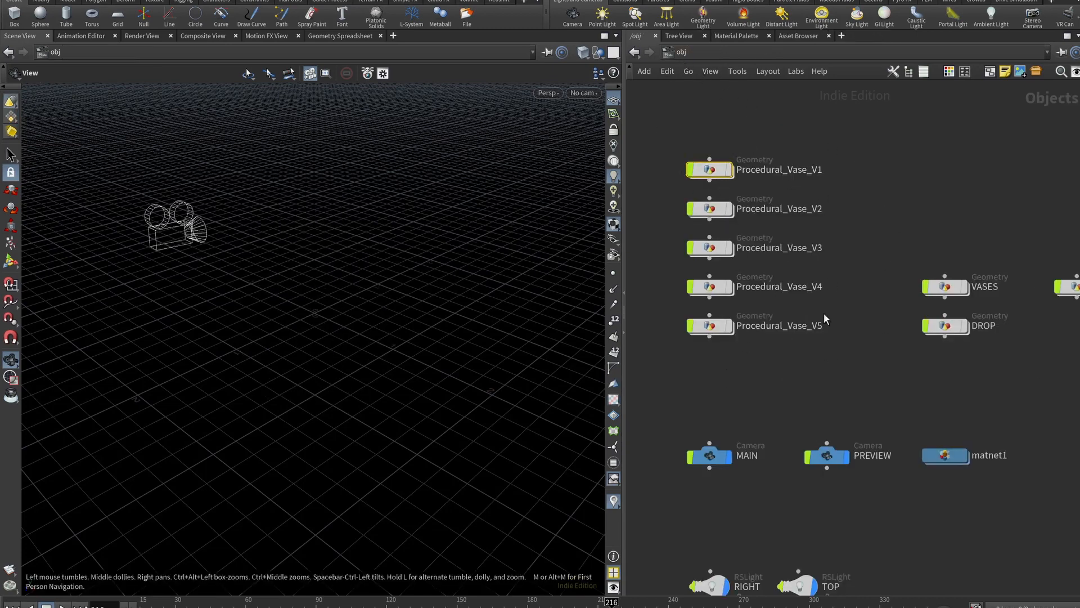
Dive into Procedural_Vase_V1 and inspect line1's Length 2.3 and 20 Points
double_click(710, 170)
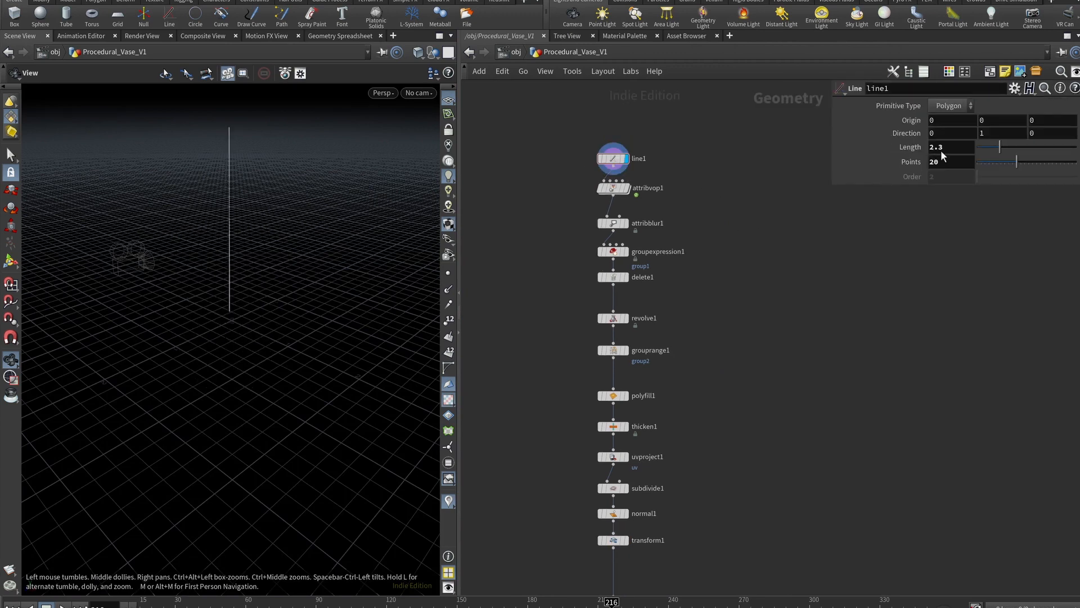
click(951, 146)
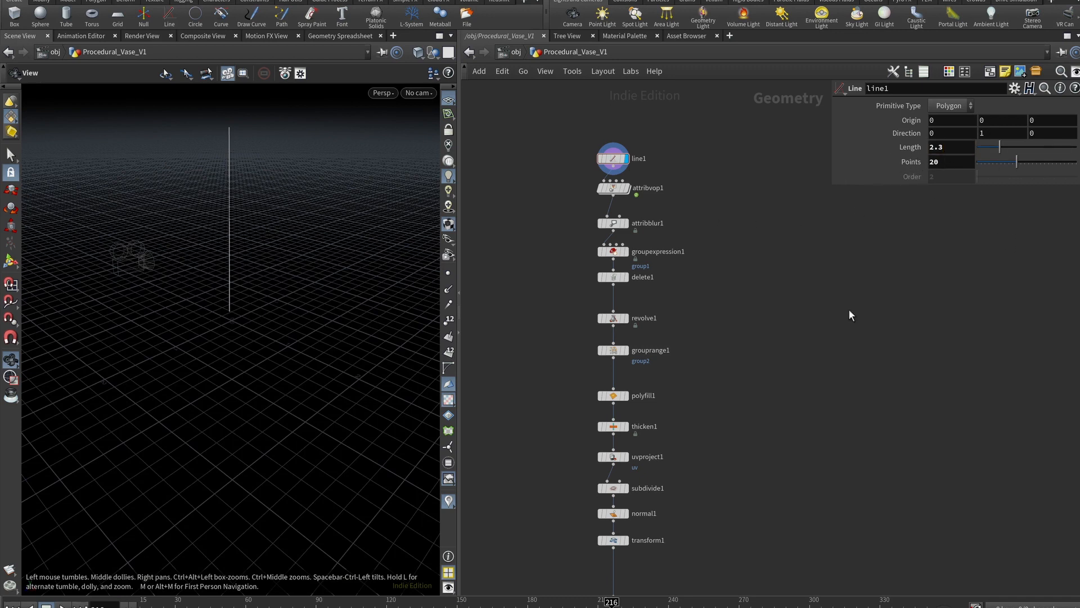
mouse_move(847, 323)
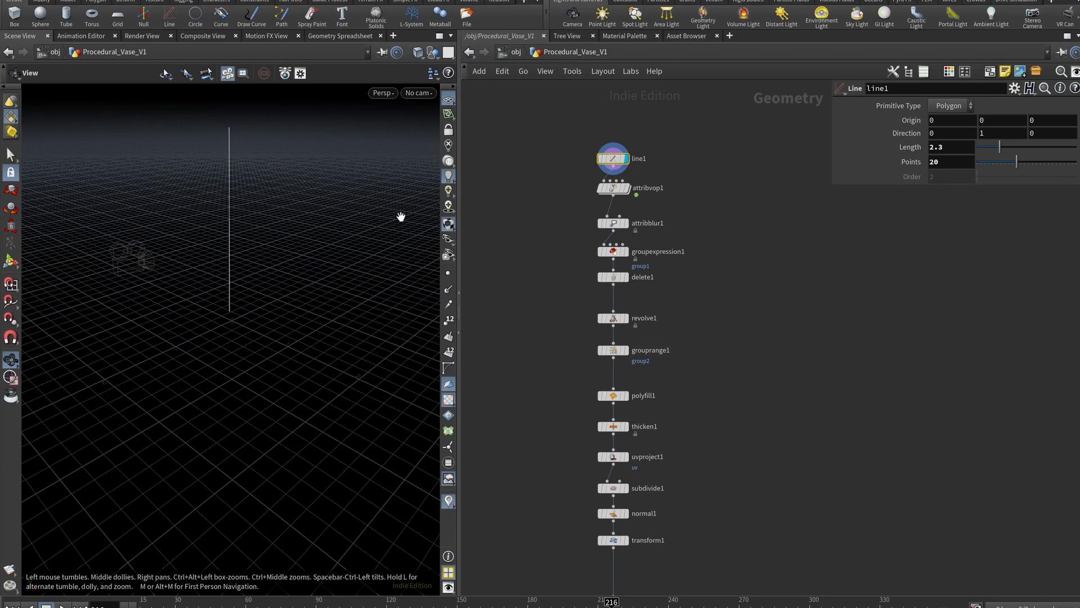
click(613, 188)
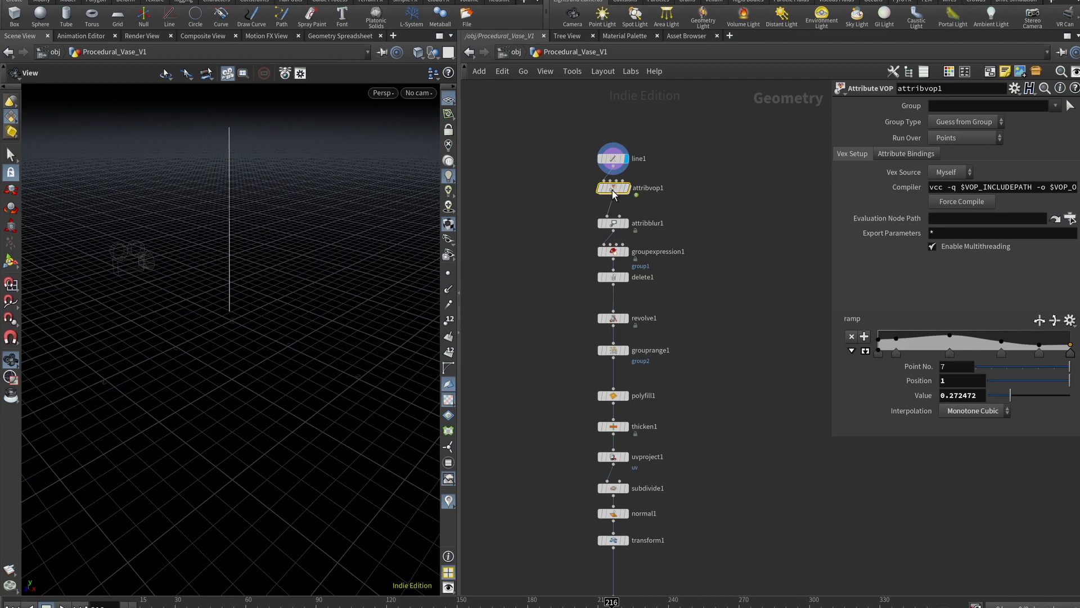
Dive into attribvop1 to view its globals, fit and ramp VEX network
double_click(612, 188)
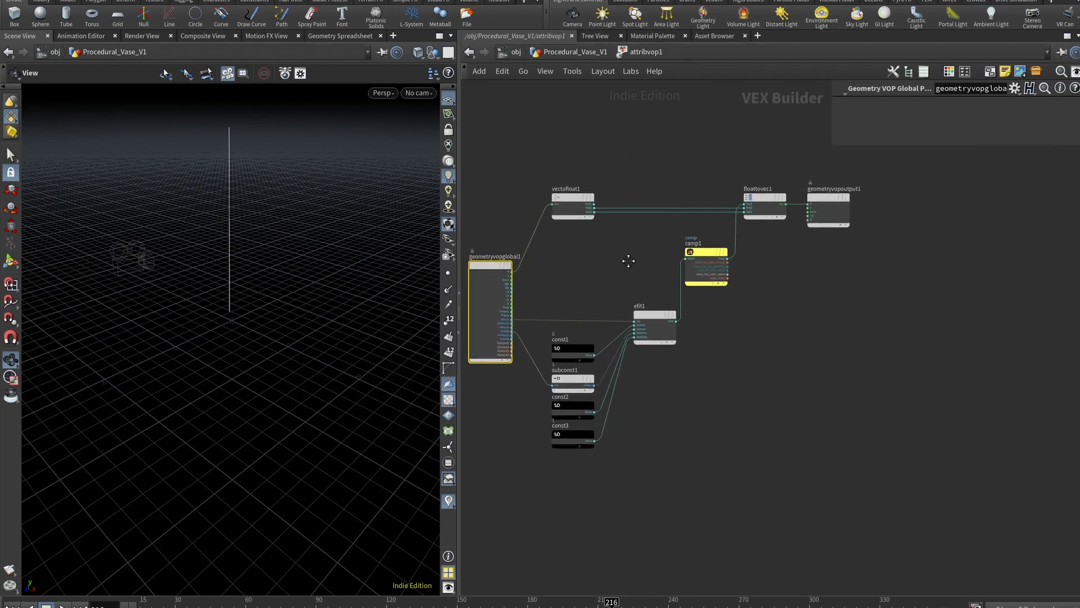
scroll(down, 3)
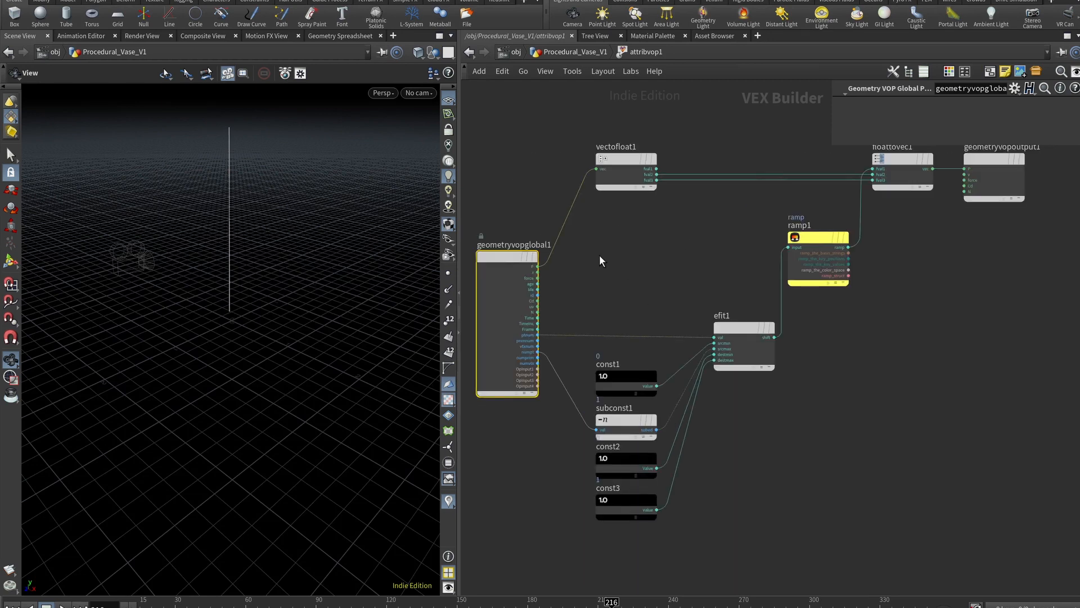
mouse_move(559, 274)
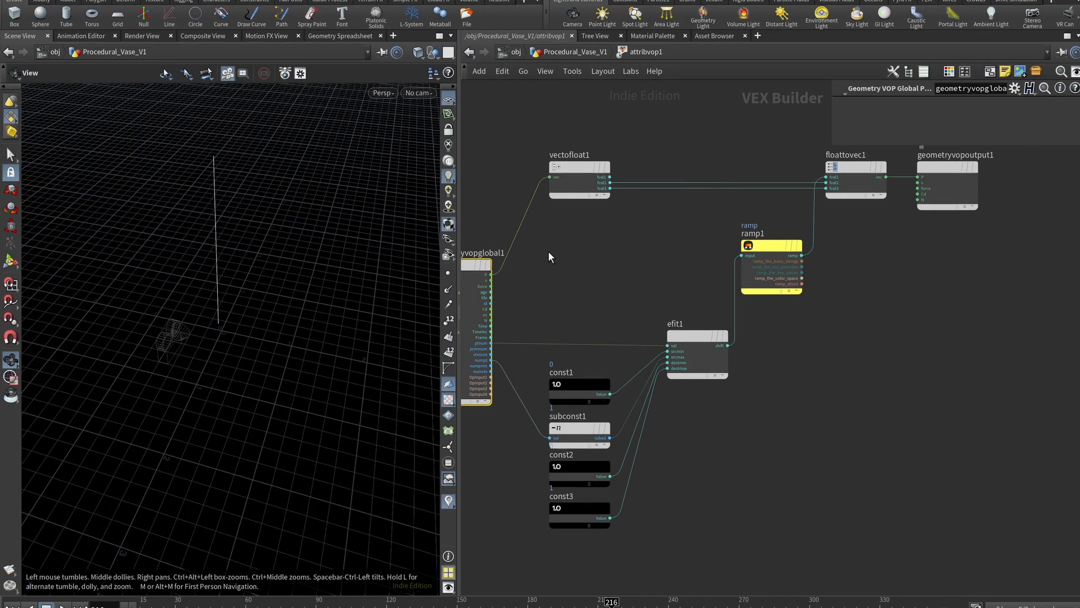
mouse_move(508, 262)
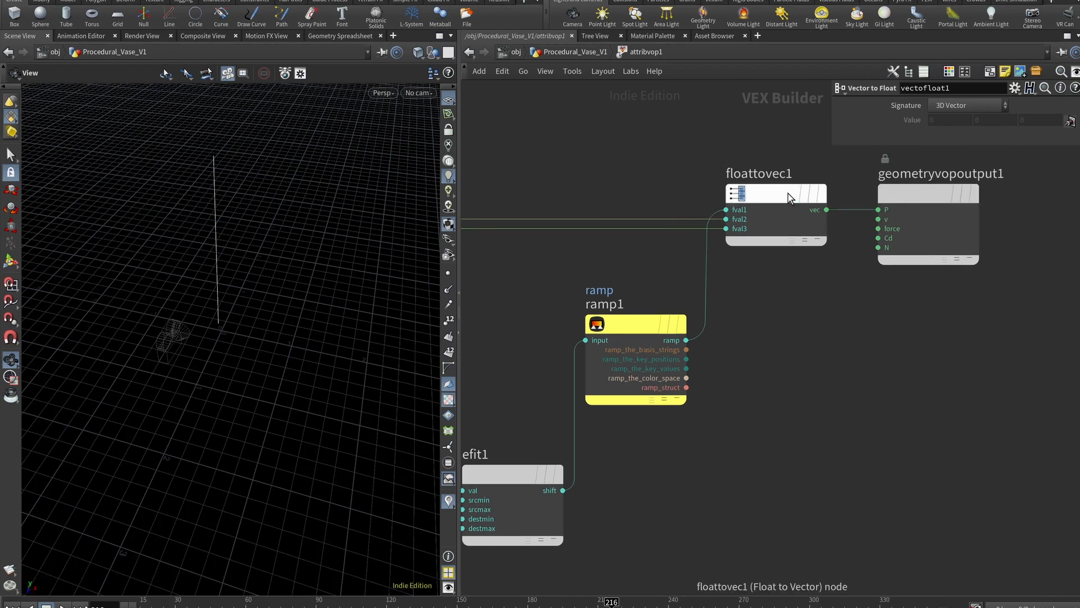
click(774, 192)
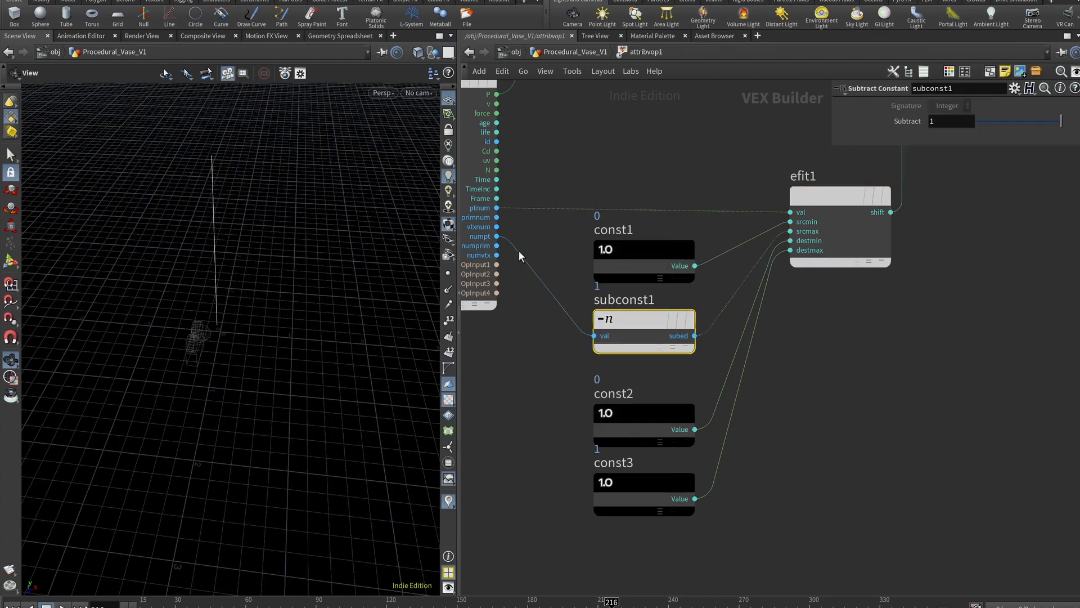
mouse_move(496, 245)
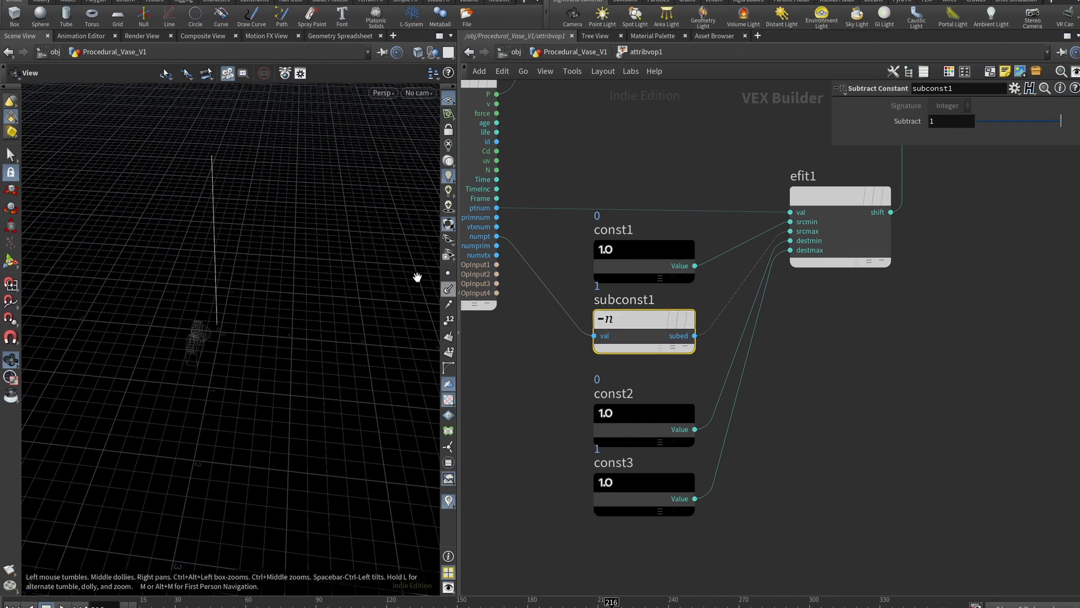
mouse_move(218, 229)
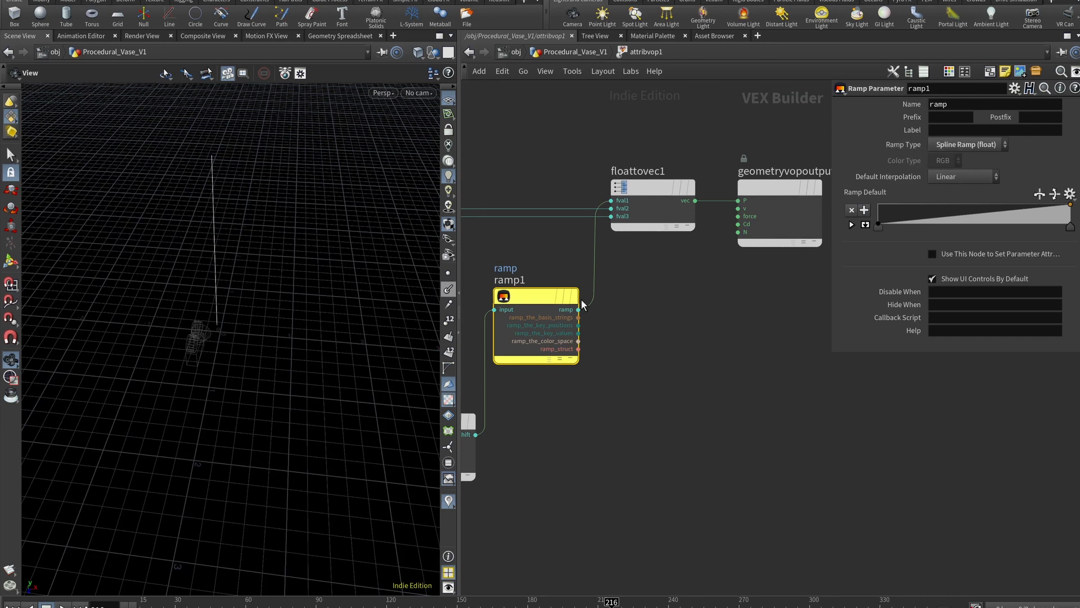
Go up to the vase network and drag attribvop1's ramp point 3 to reshape the profile
click(652, 185)
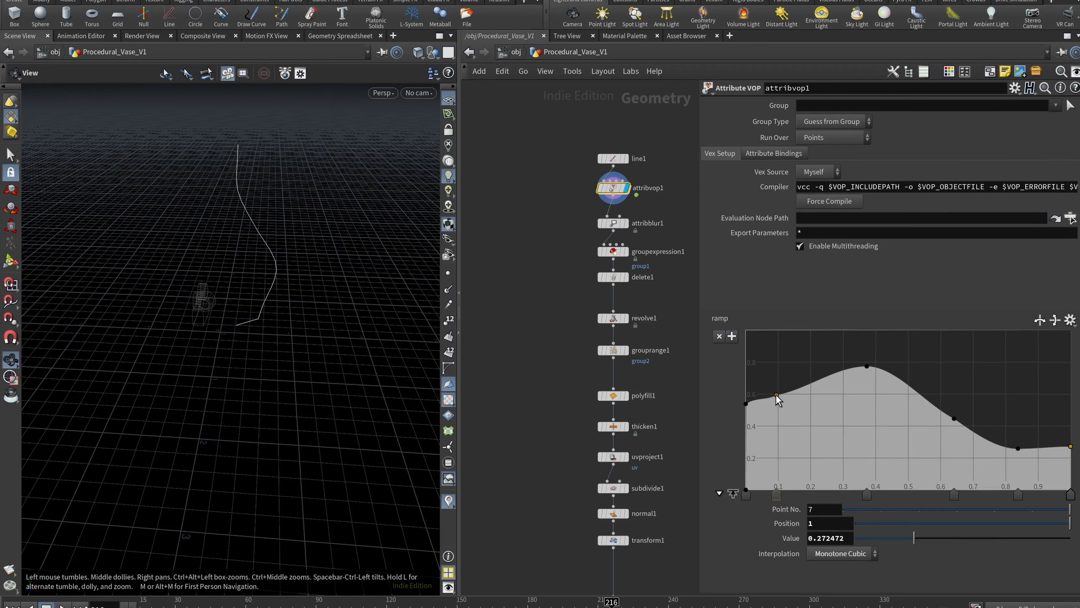
drag(778, 400, 797, 367)
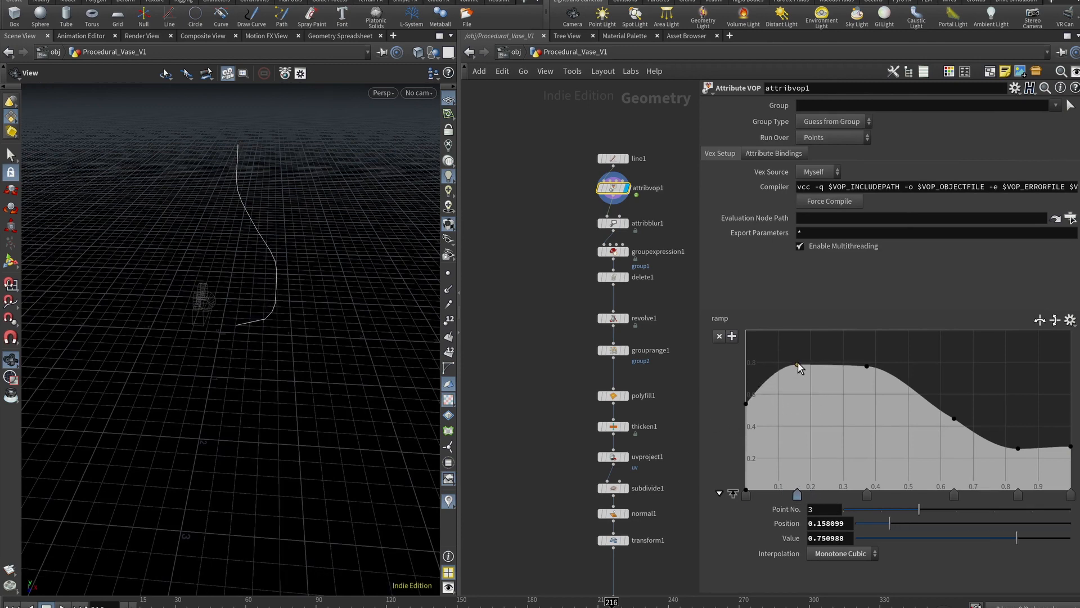
drag(796, 368, 796, 353)
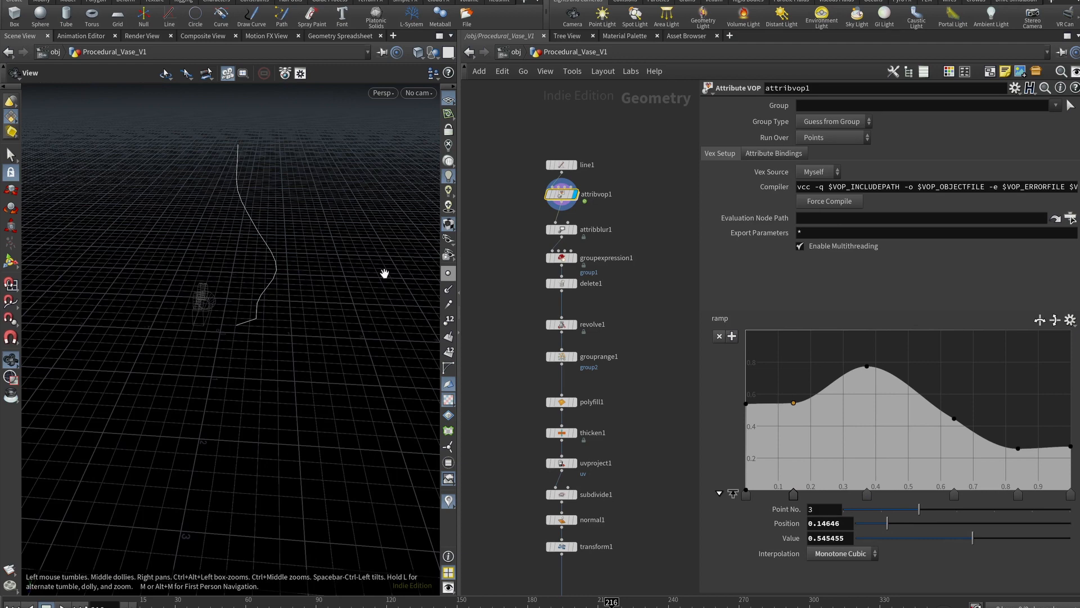
click(560, 228)
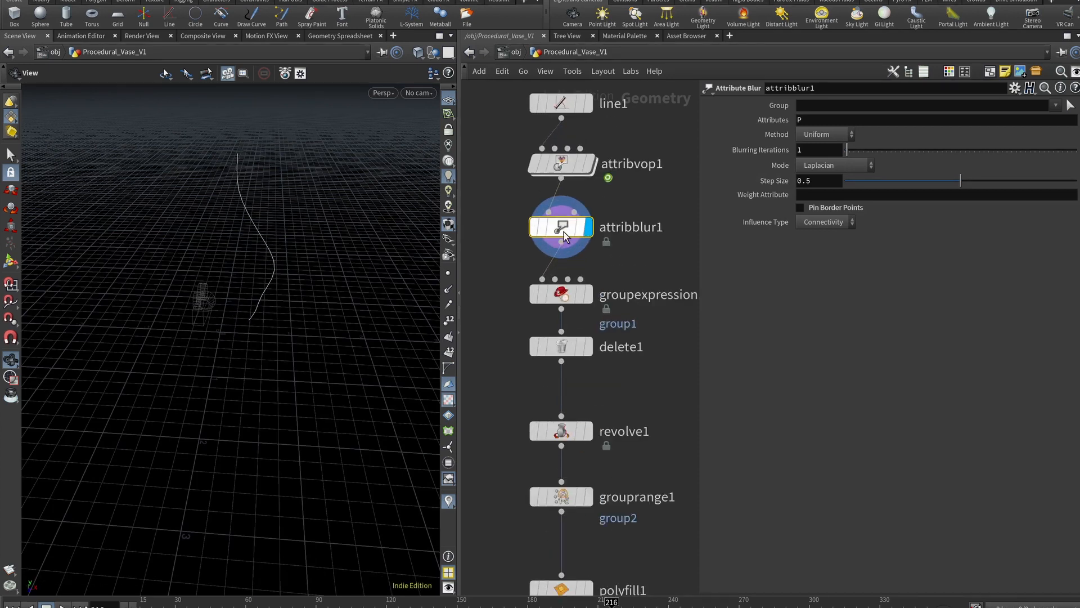
Give groupexpression1 the 'First Point of Primitive' preset, then inspect delete1
click(561, 284)
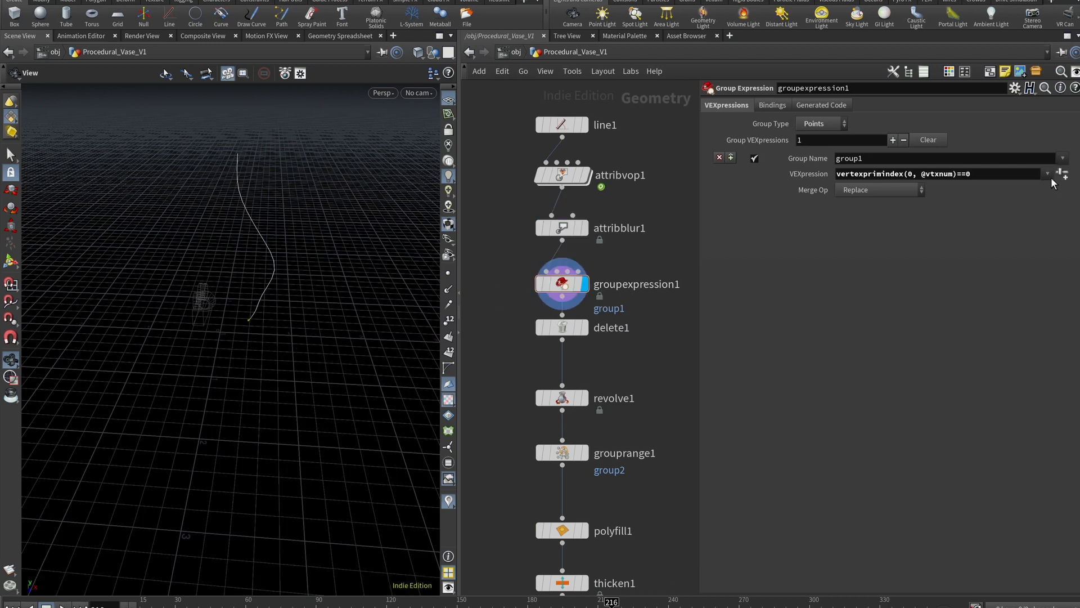
click(1047, 173)
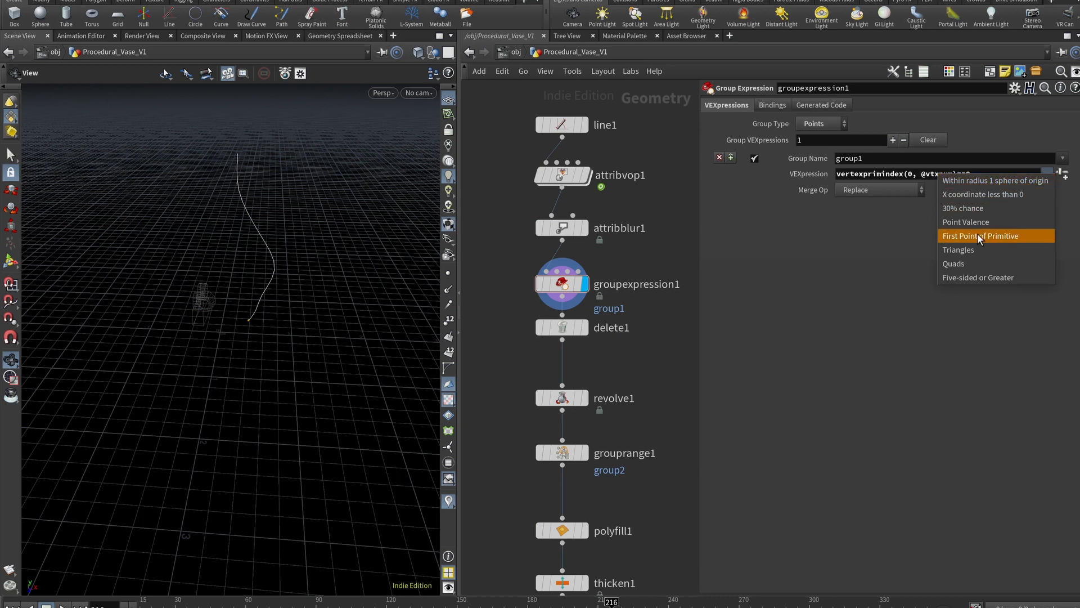
click(981, 235)
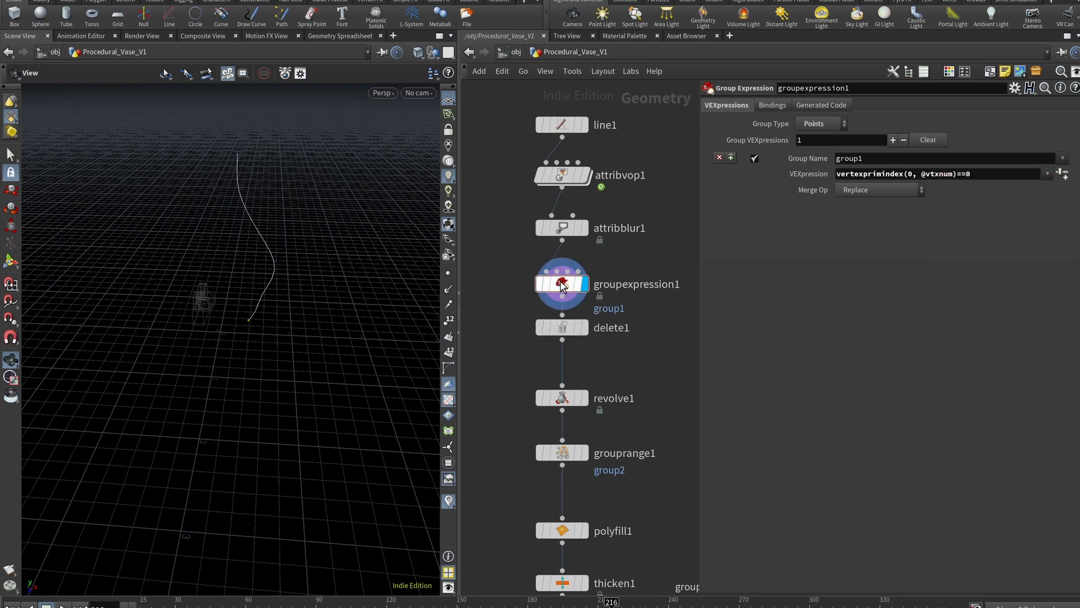
click(560, 327)
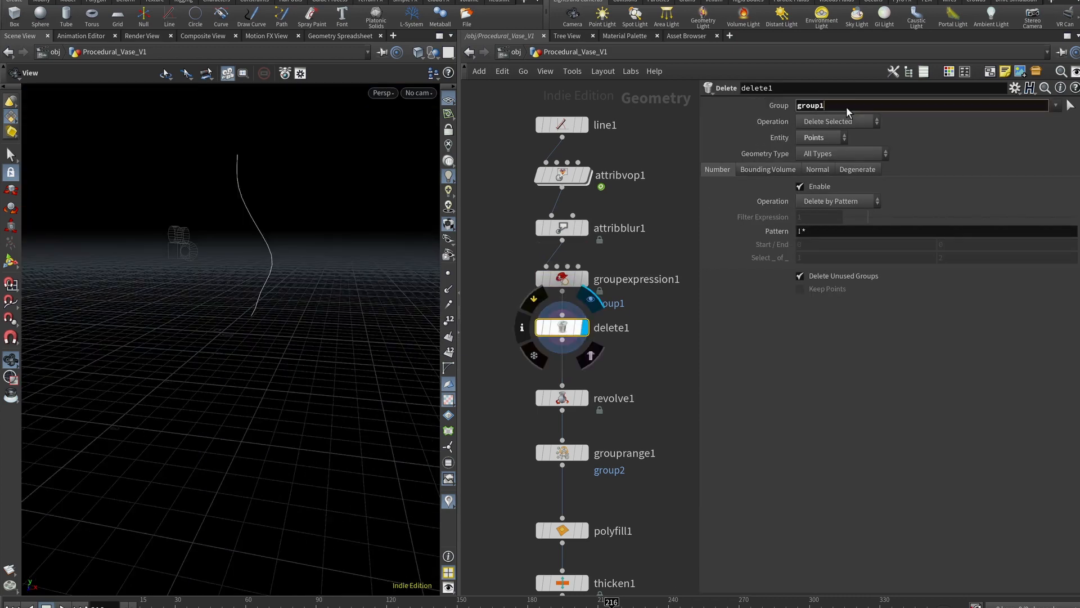
triple_click(809, 105)
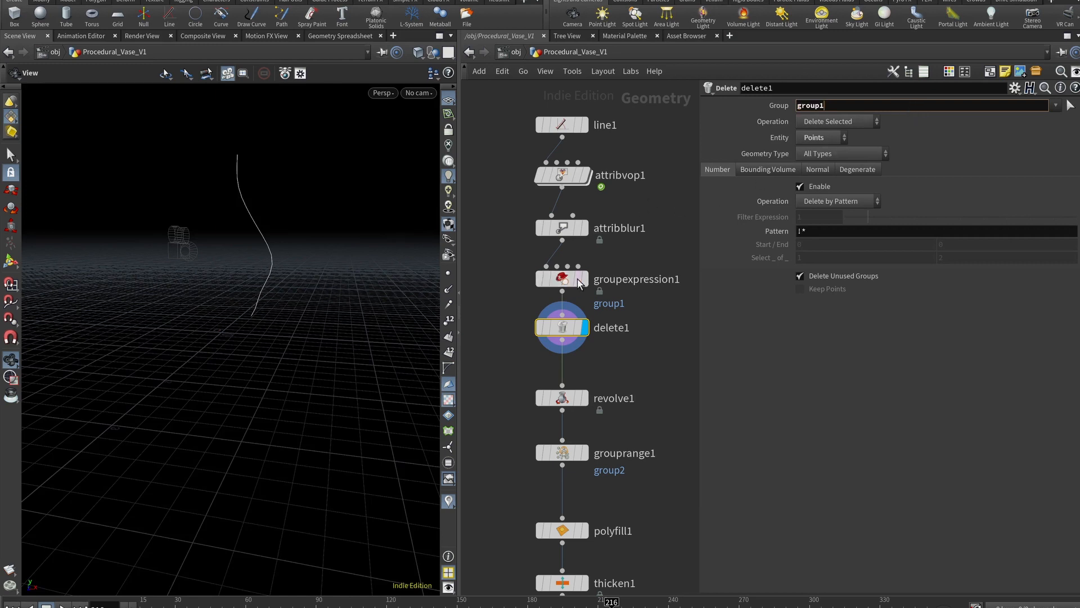
mouse_move(630, 328)
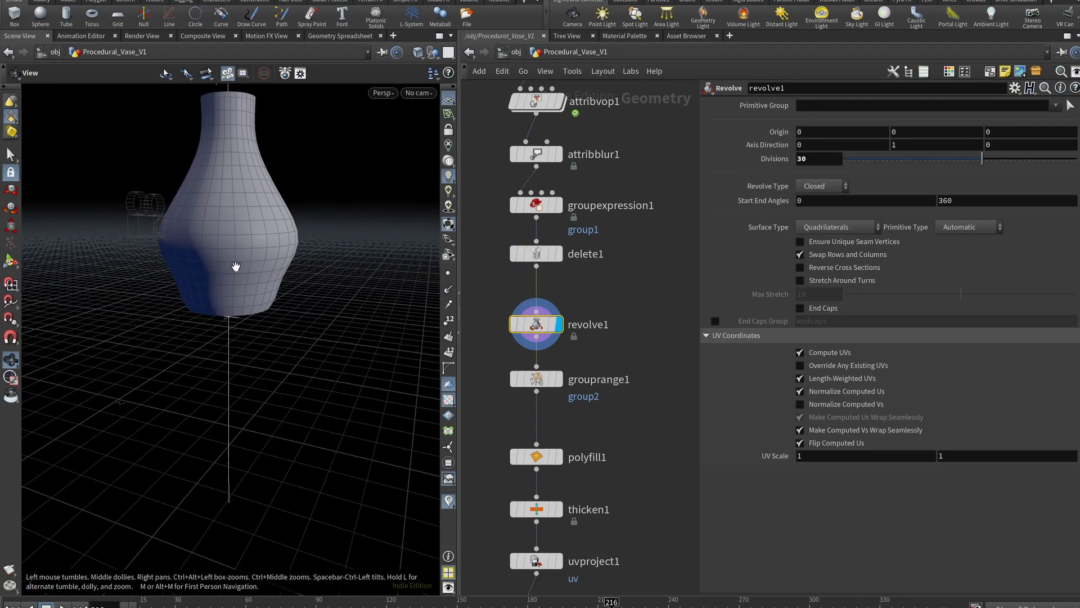
Test revolve1 Divisions at 33, then set it back to 30
text(33)
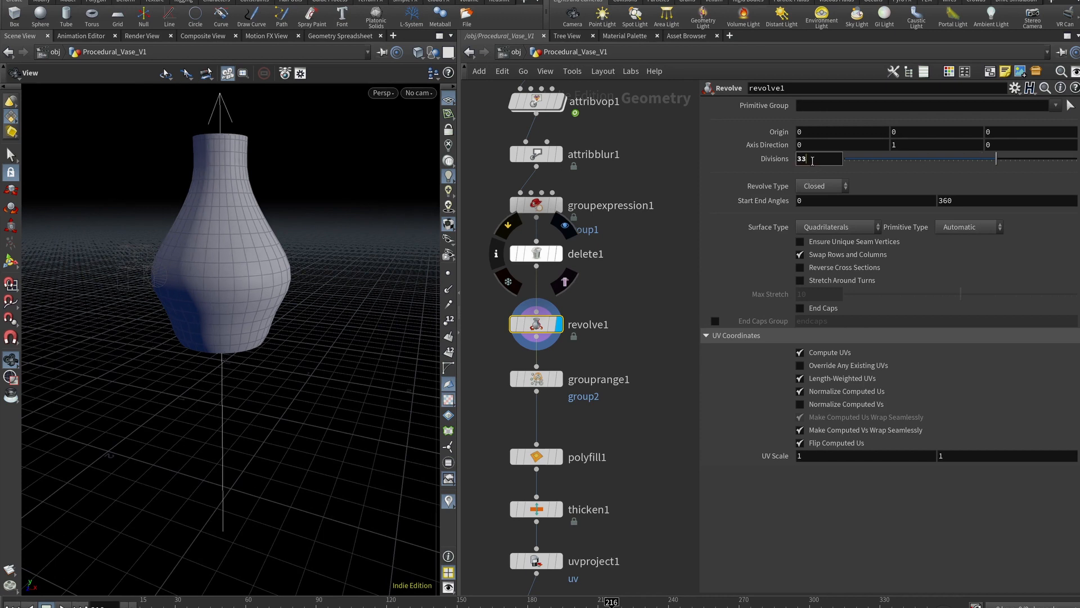
text(30)
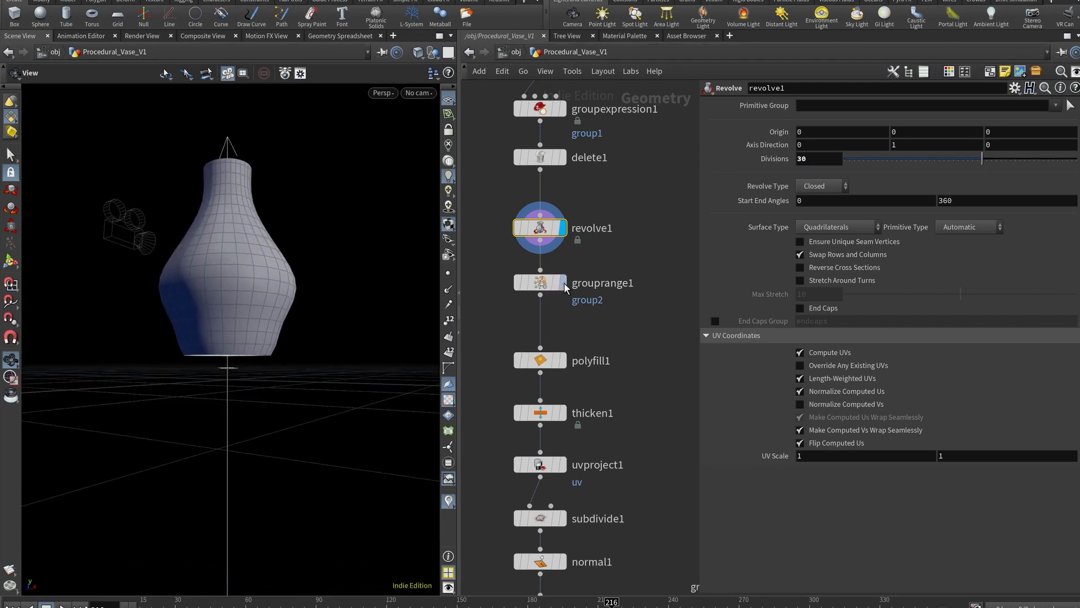
Set grouprange1 End to ch("../revolve1/divs")-1 and view the vase's open underside
click(539, 282)
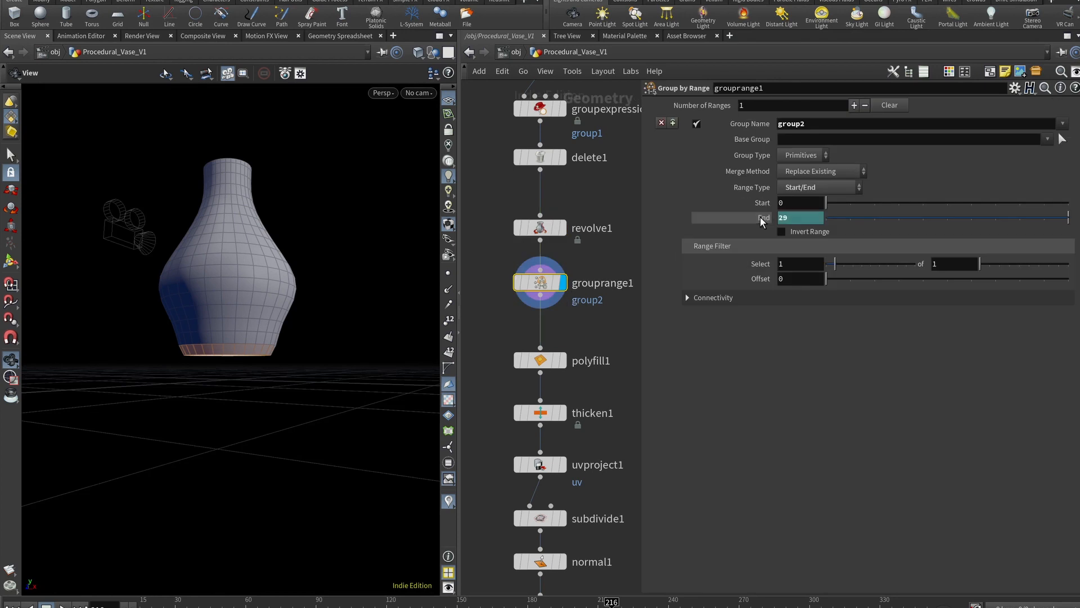
text(ch("../revolve1/divs")-1)
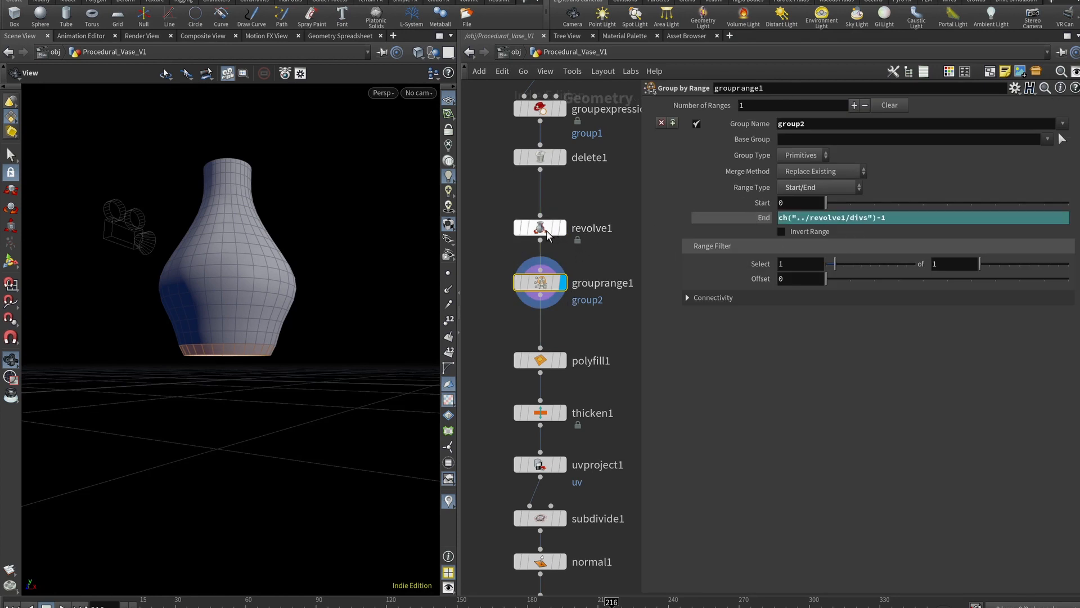
mouse_move(397, 300)
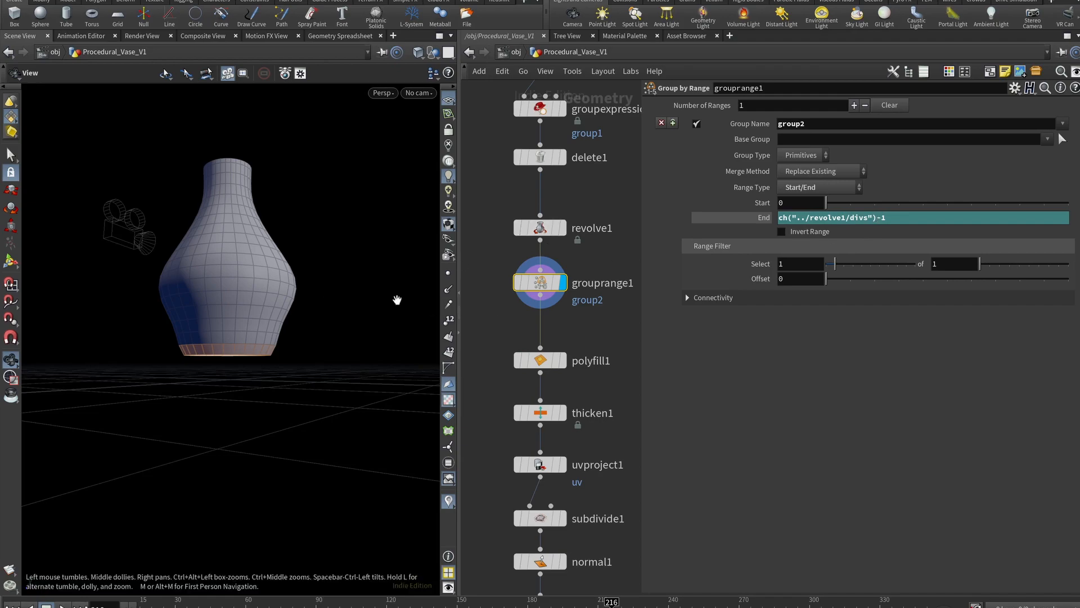
drag(397, 299, 225, 316)
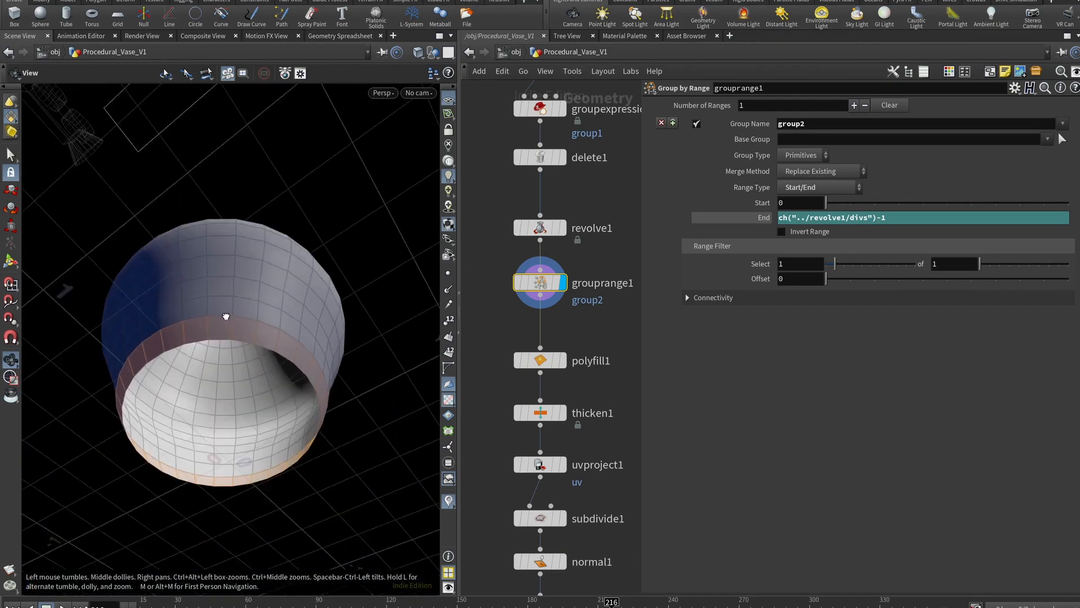
Compare polyfill1 with grouprange1 and display polyfill1's capped vase bottom
click(540, 360)
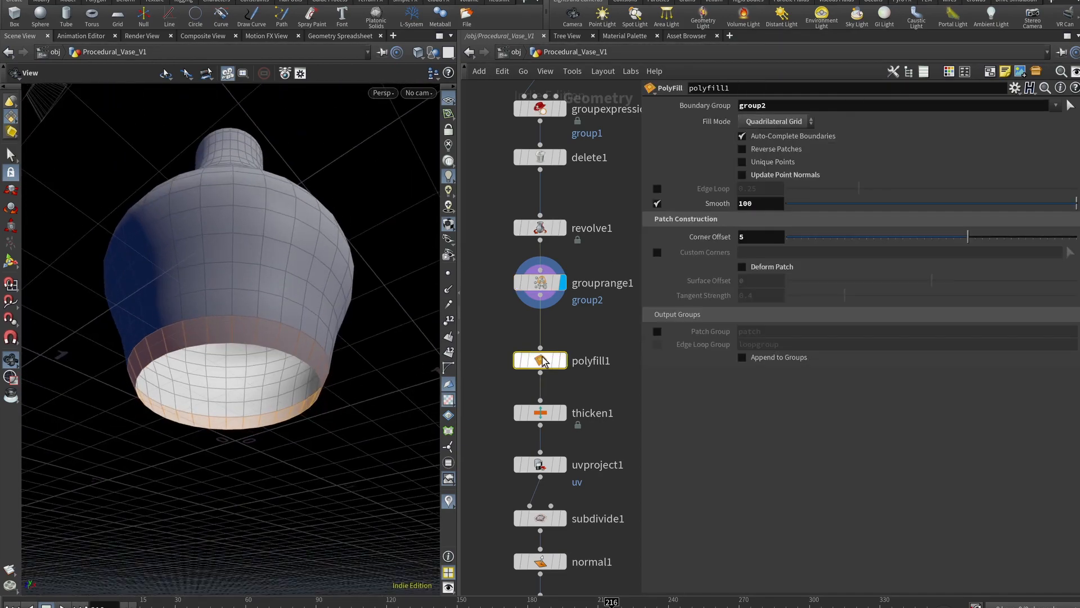
click(539, 281)
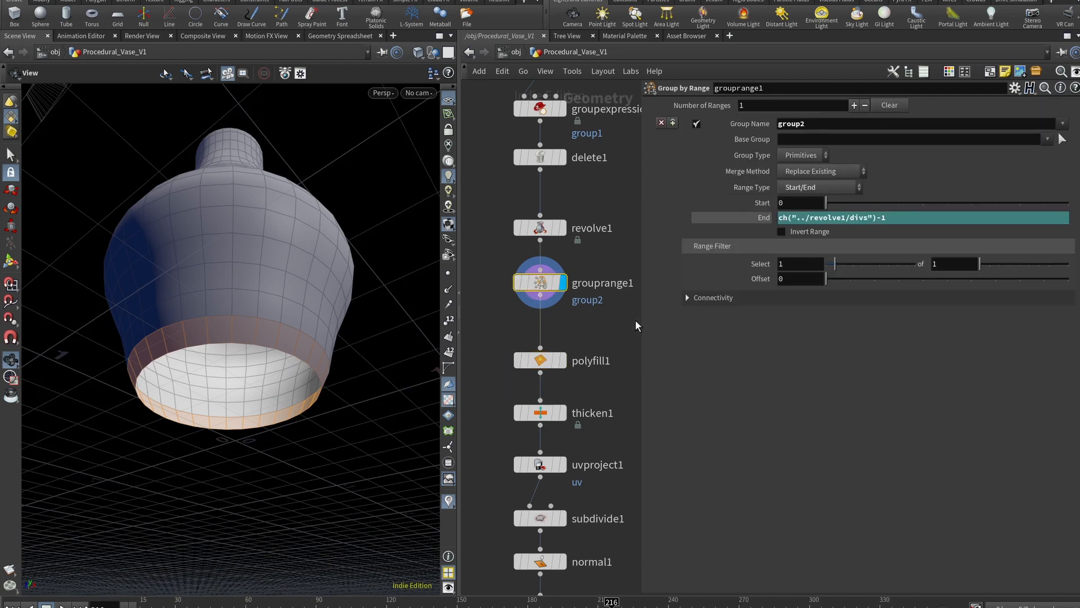
click(540, 360)
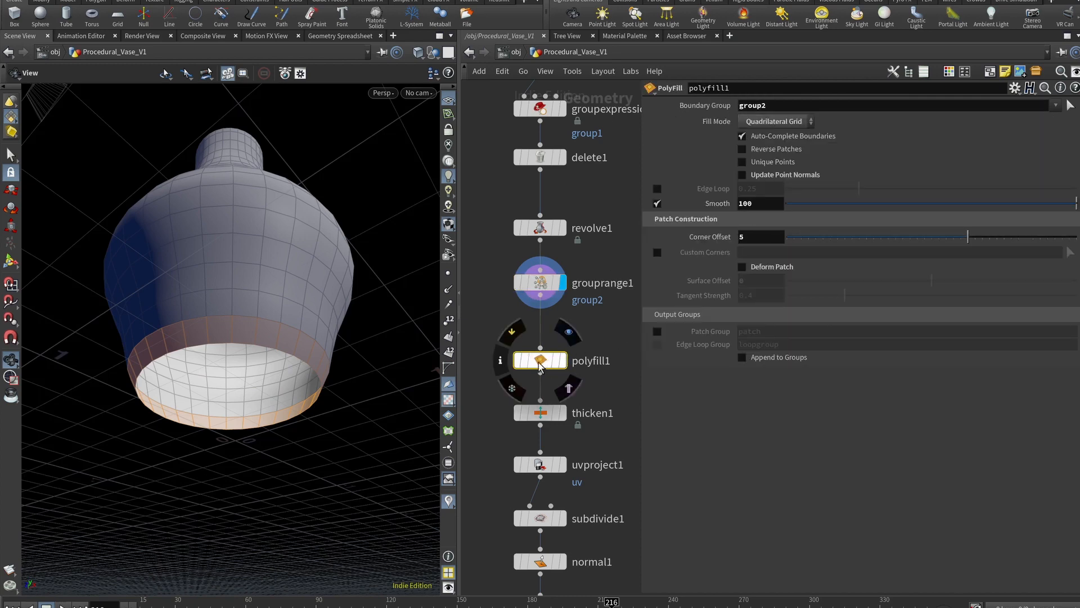
click(753, 106)
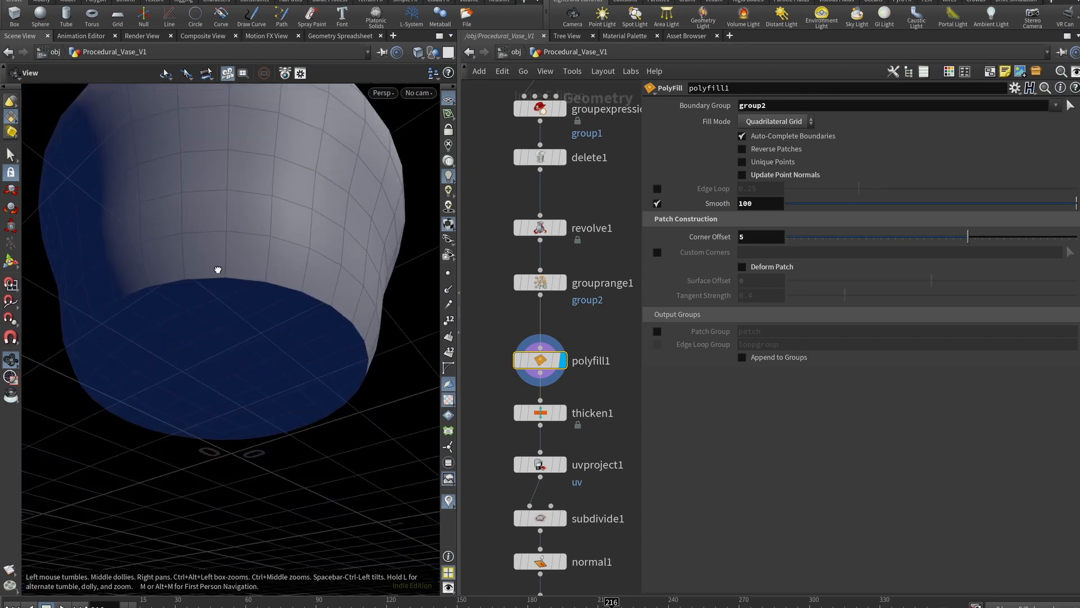
Display thicken1's 0.01-depth walls, inspect them, then select uvproject1's cylindrical projection
click(540, 412)
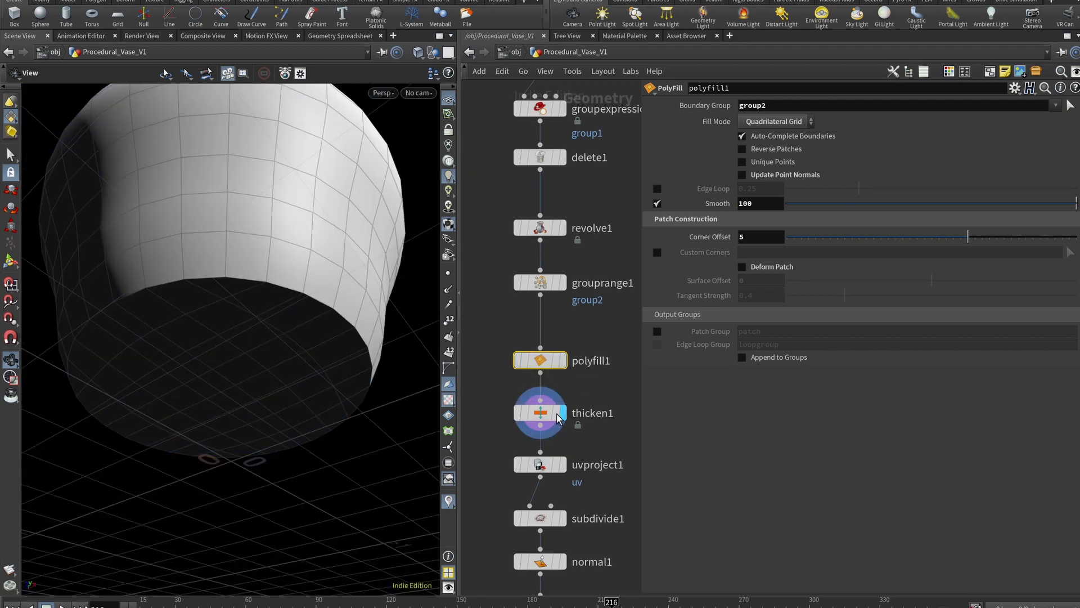
click(539, 414)
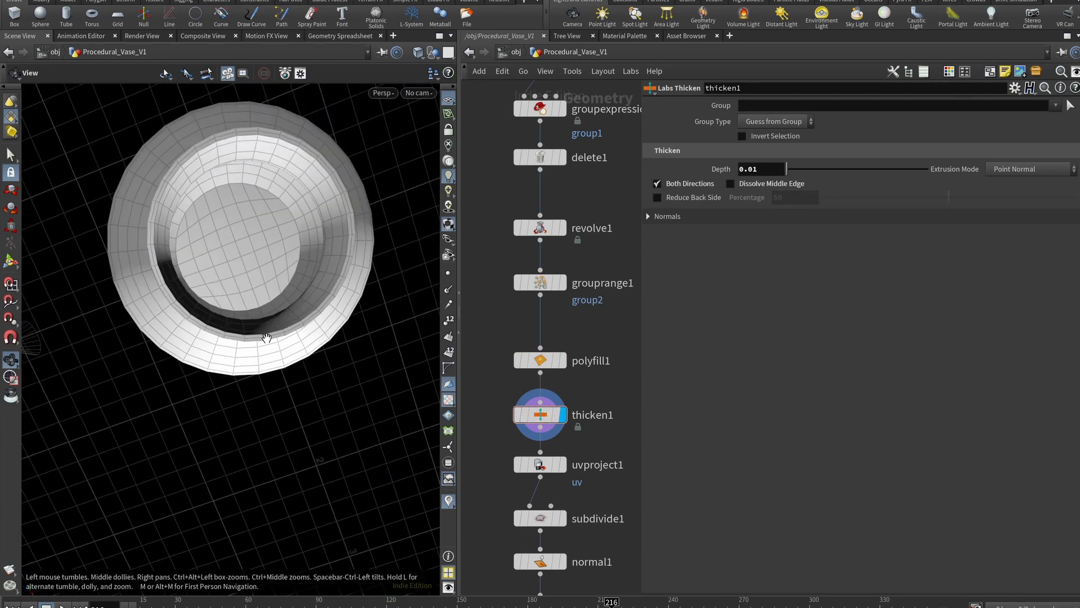
drag(267, 337, 338, 276)
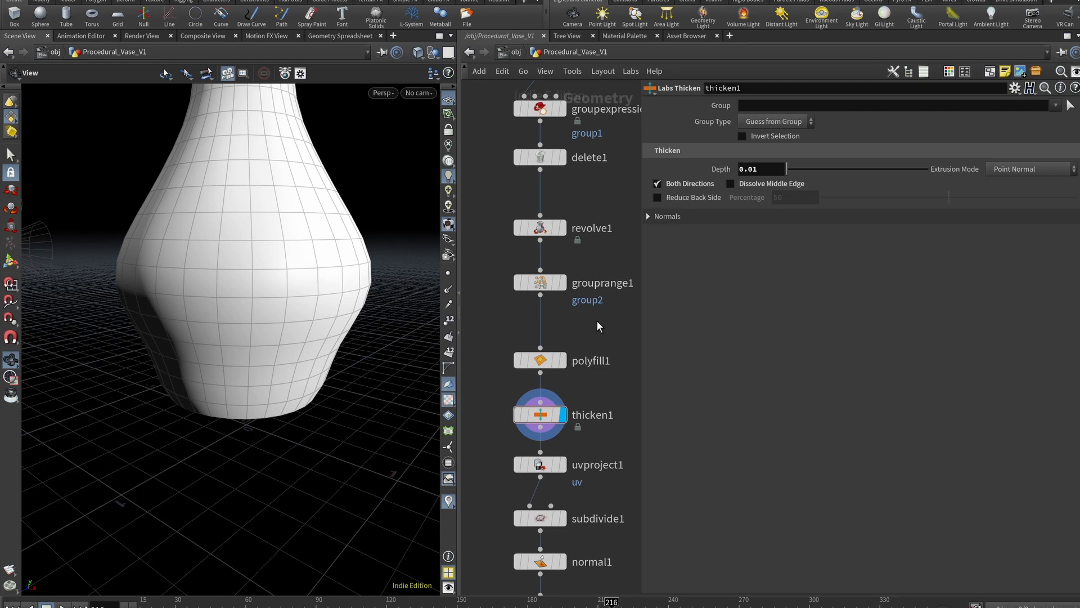
mouse_move(707, 222)
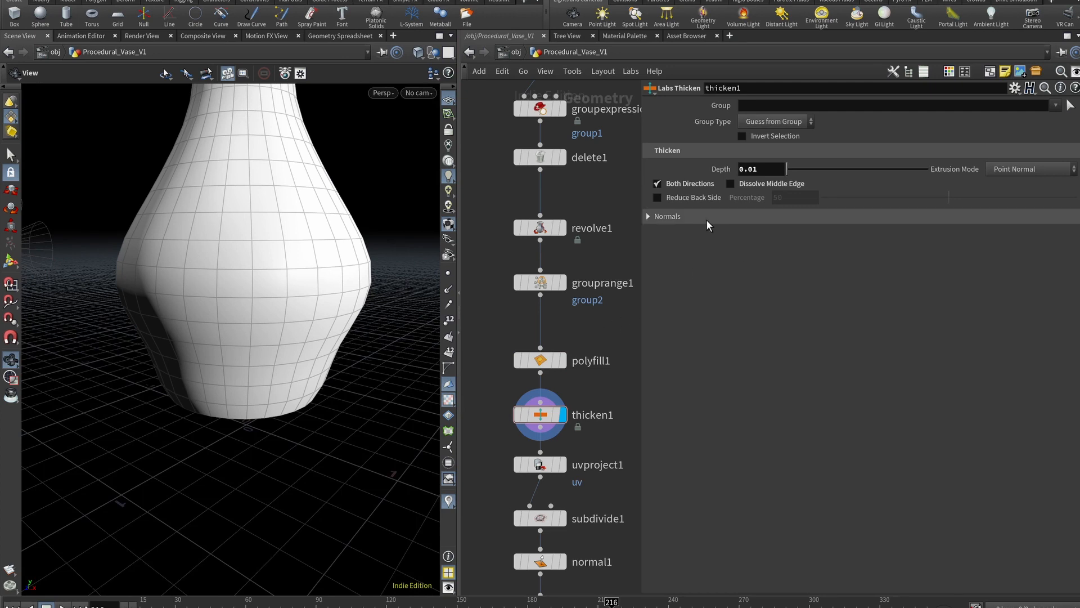
click(760, 169)
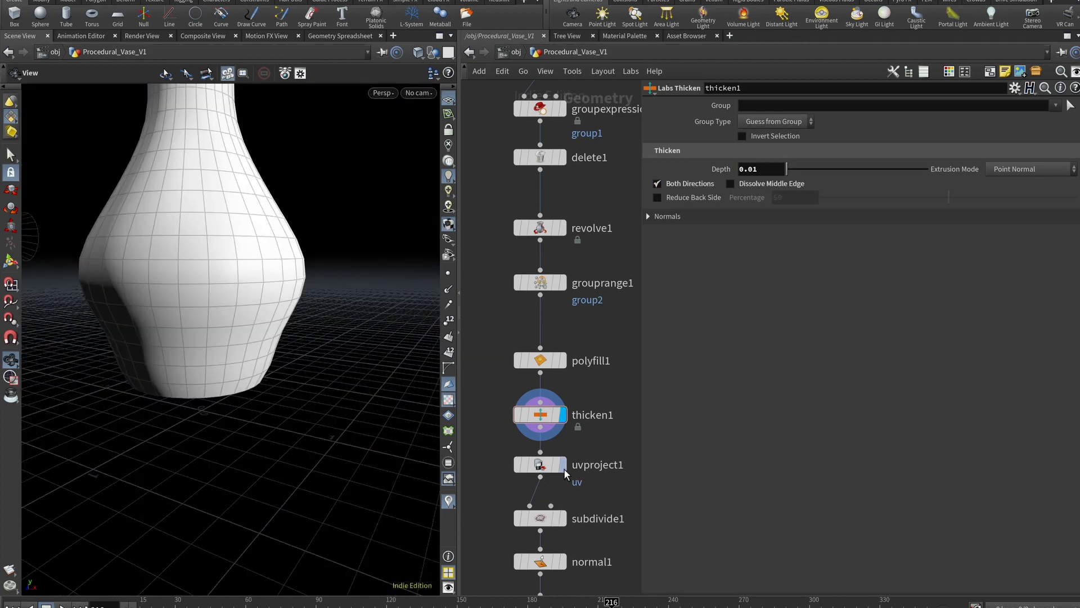
click(539, 463)
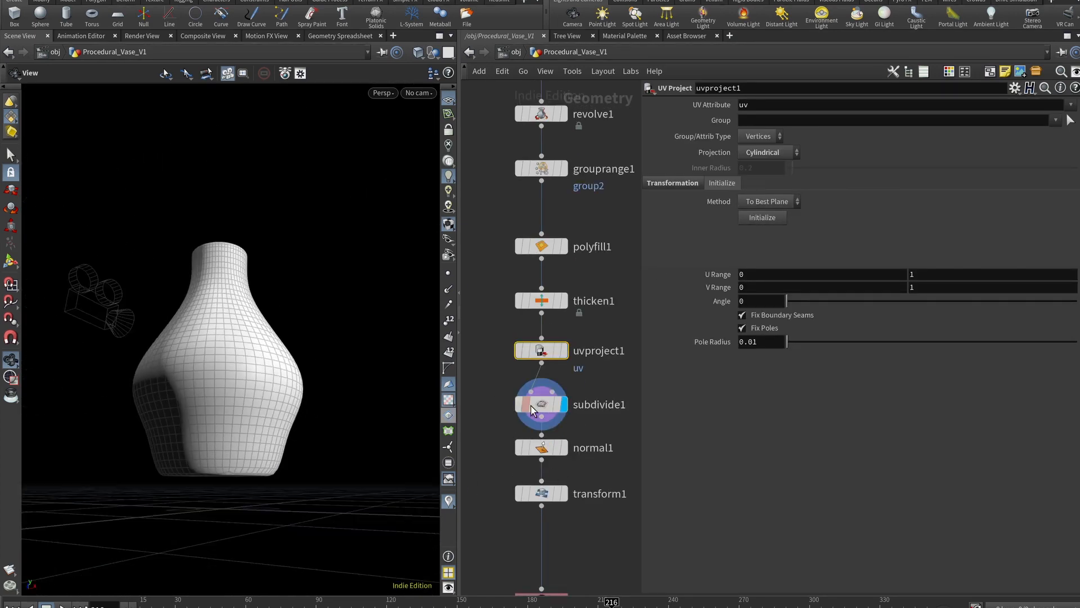
Display the subdivide1 result, then step the display flag down to normal1
click(541, 404)
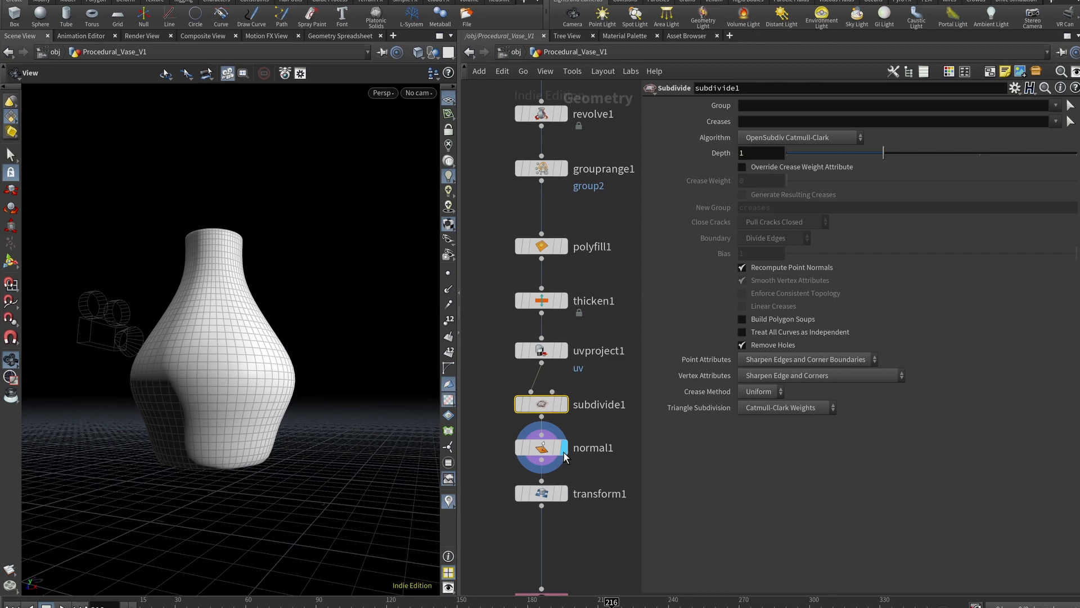
click(541, 493)
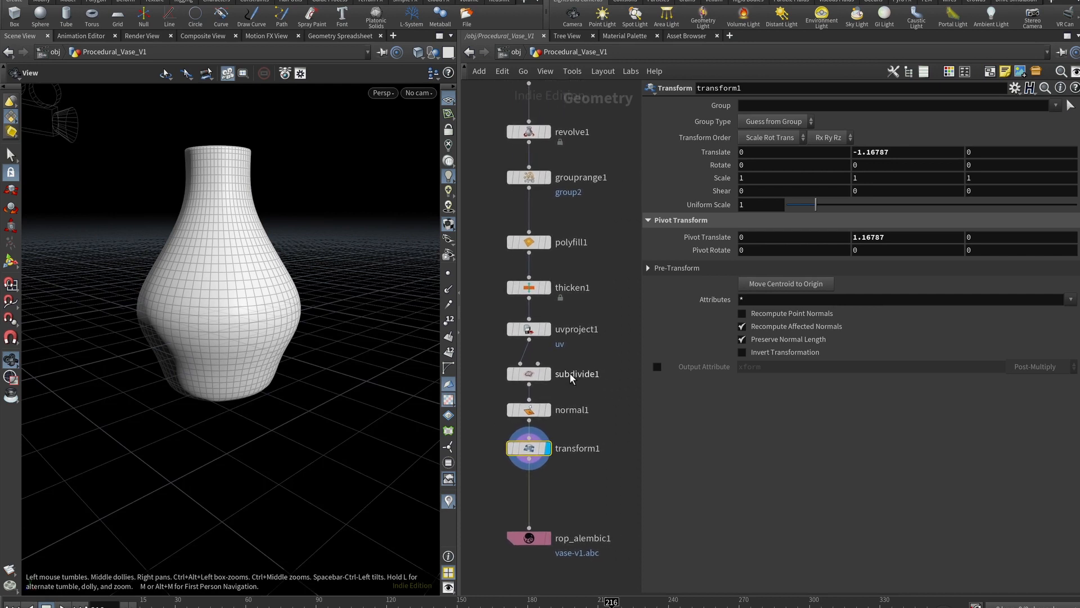
Reshape attribvop1's ramp into a rounded bulbous vase body
scroll(down, 3)
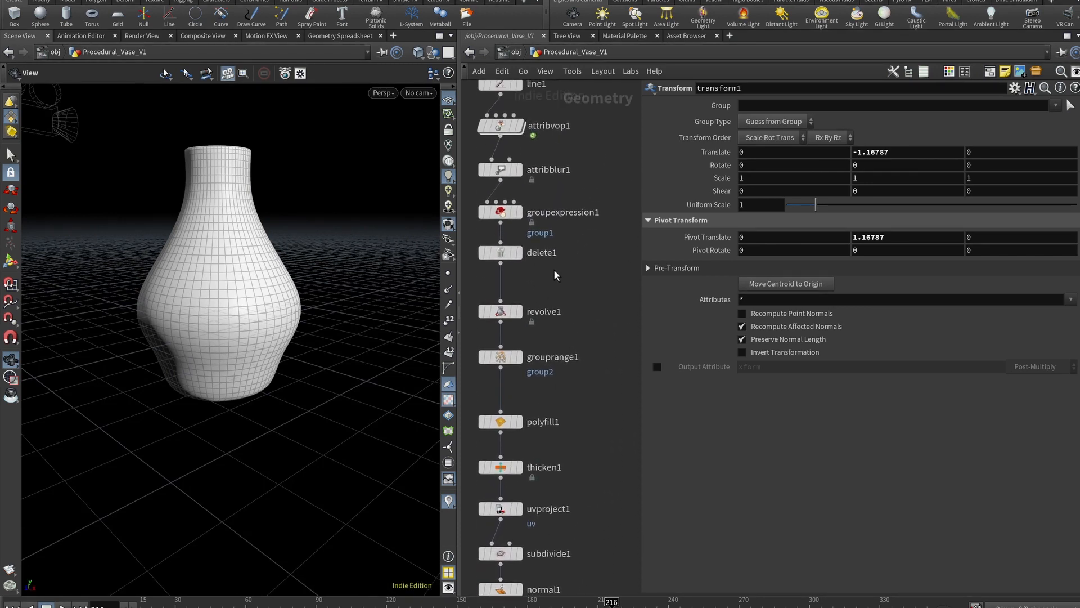
click(502, 129)
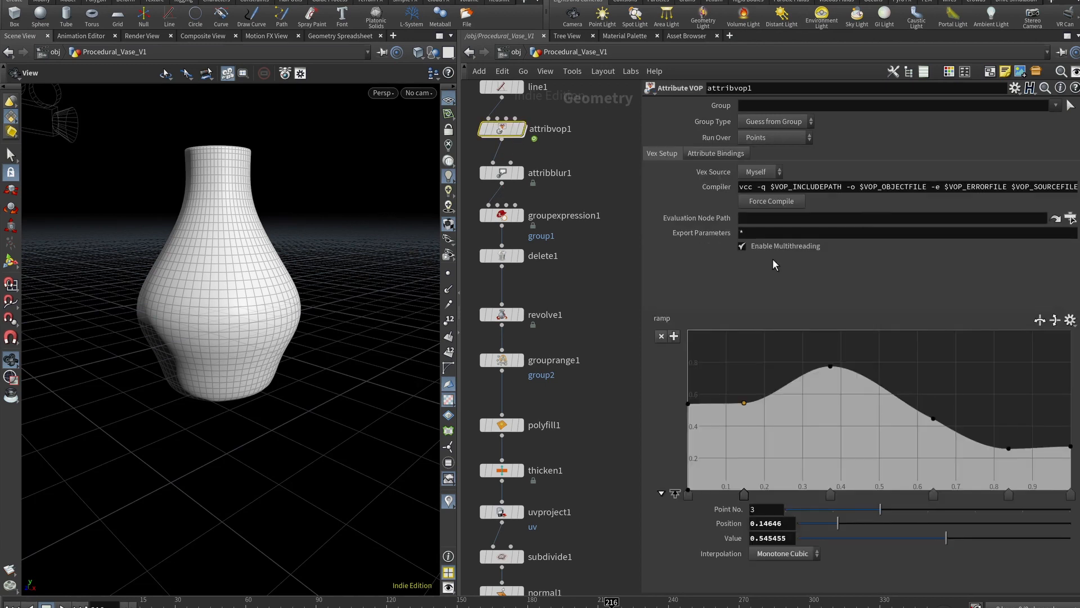
click(744, 402)
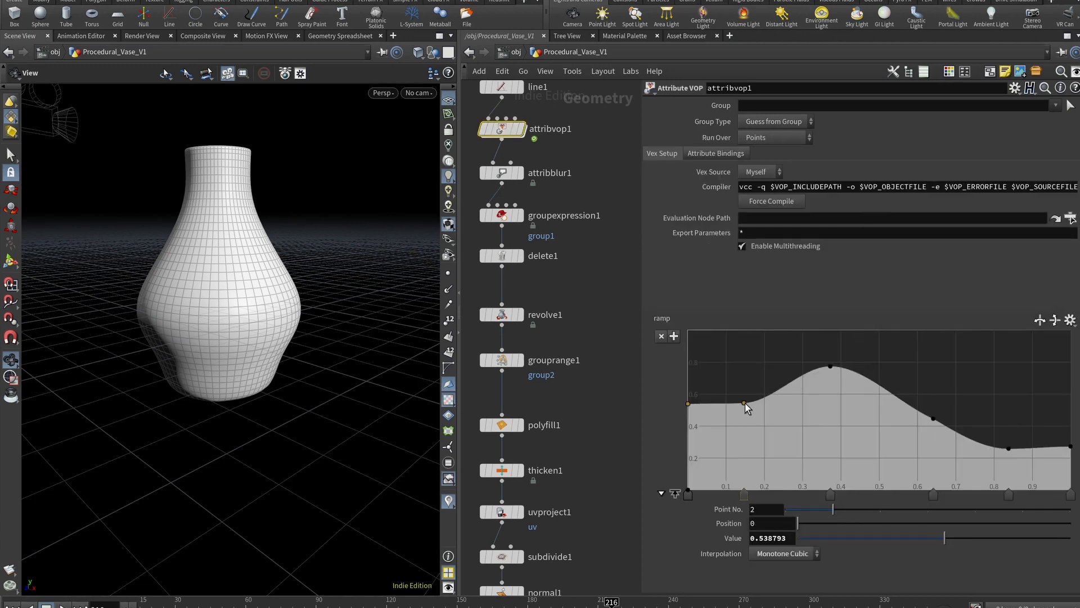
drag(745, 403, 854, 446)
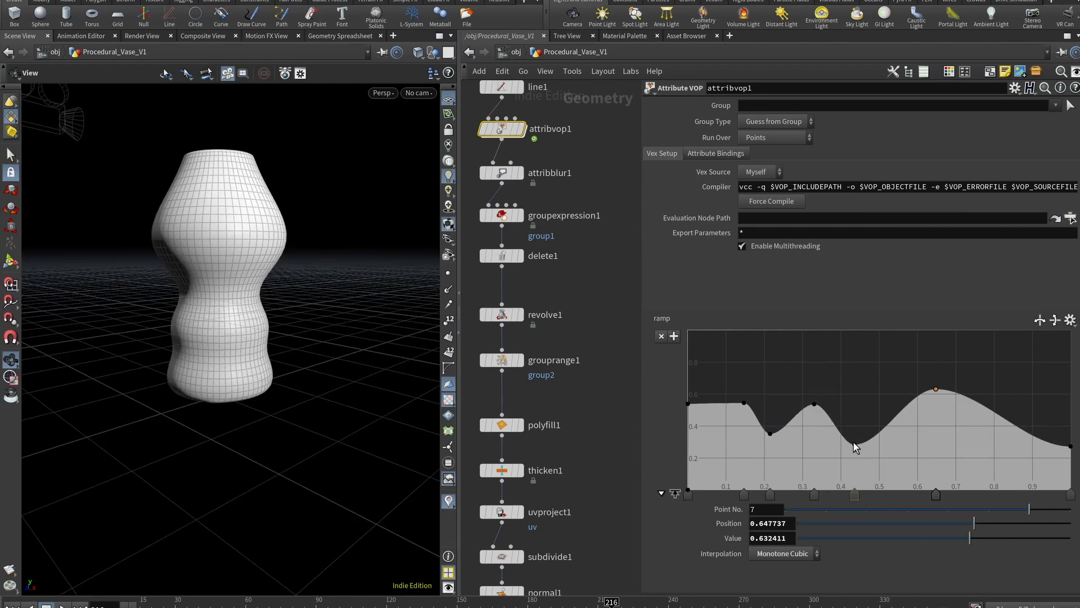
drag(854, 447, 772, 432)
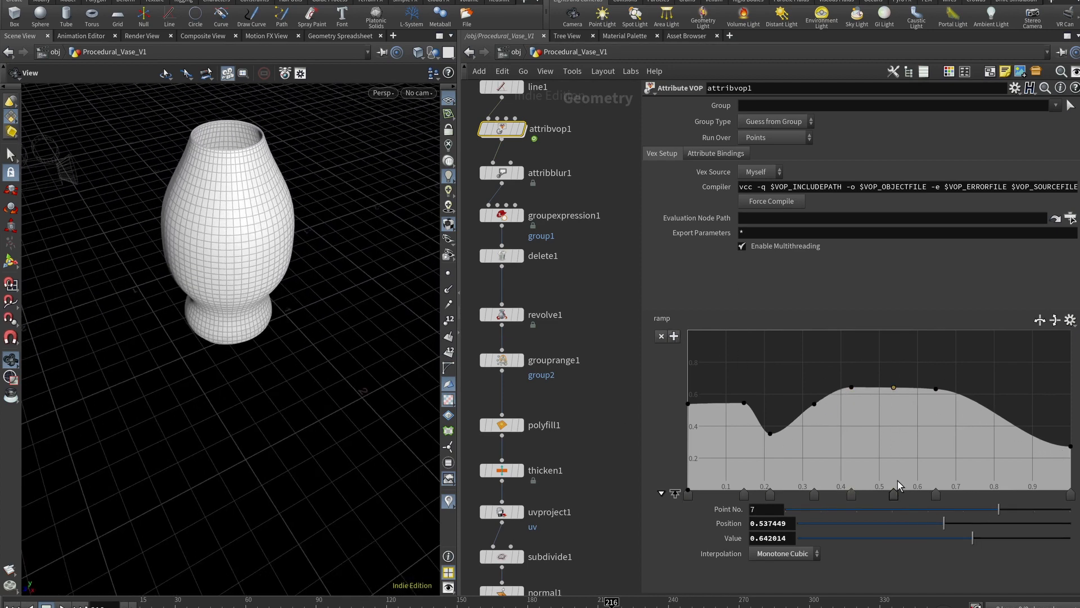
Pull the right-hand ramp point down to about 0.19 to narrow the vase neck
drag(892, 387, 1013, 387)
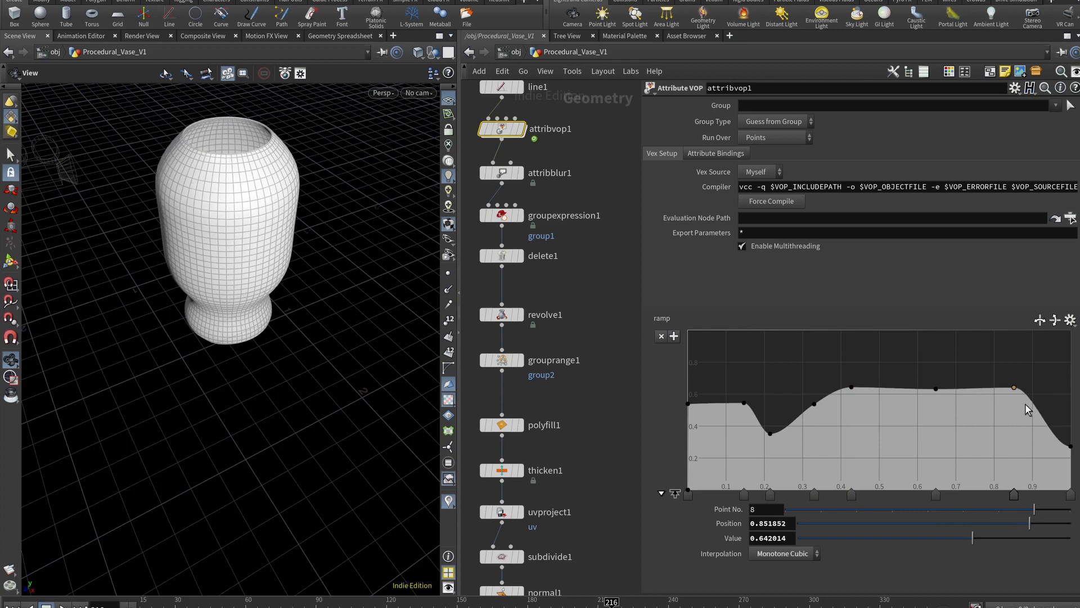
drag(1014, 389, 1001, 454)
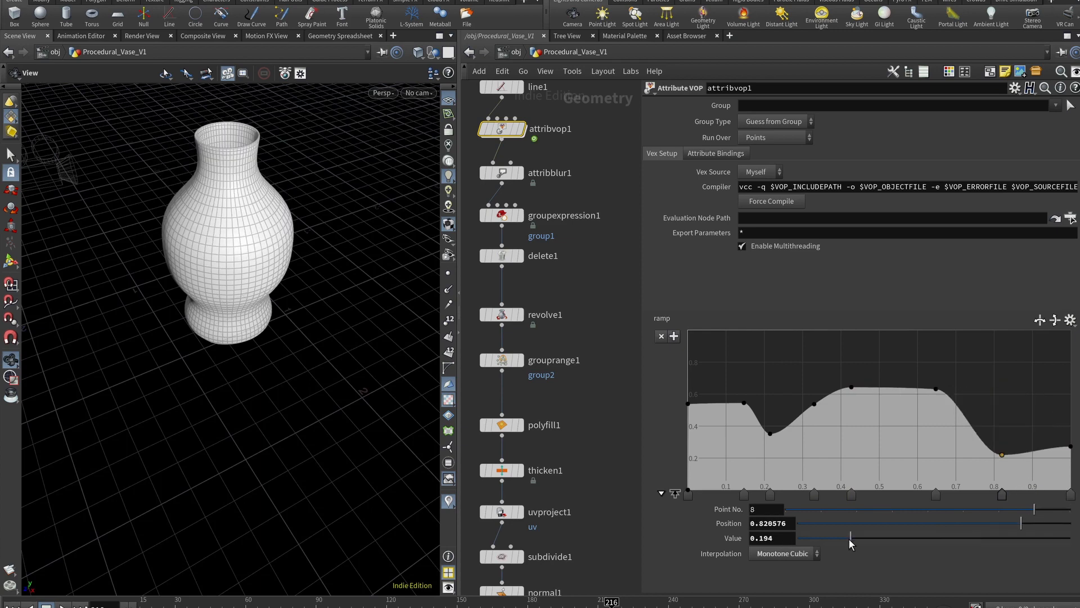
drag(851, 537, 846, 538)
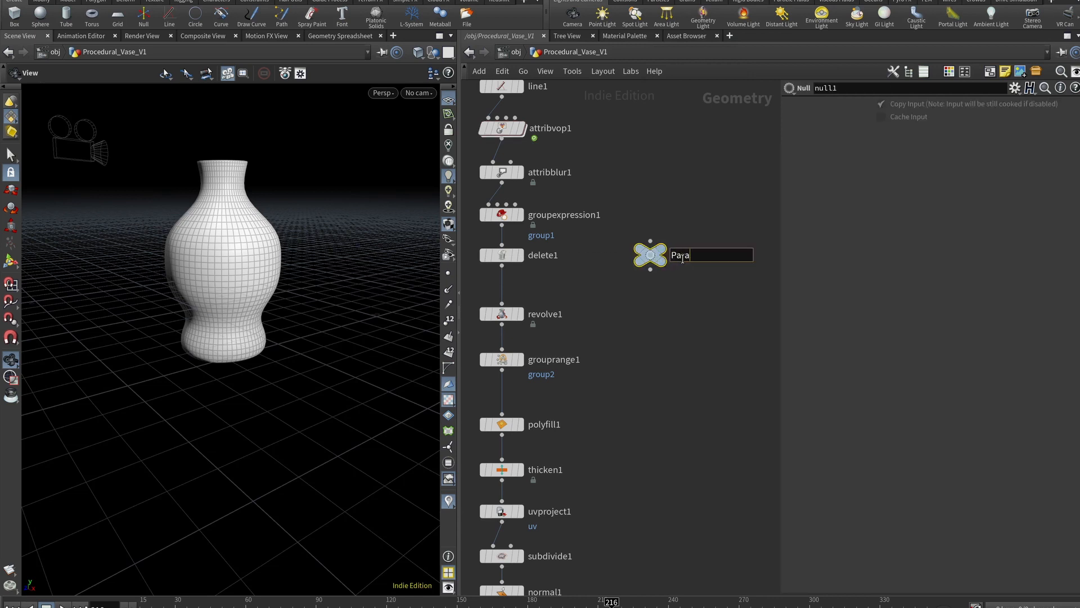
Name the new null Params and bring up the context menu on line1's Length
text(Params)
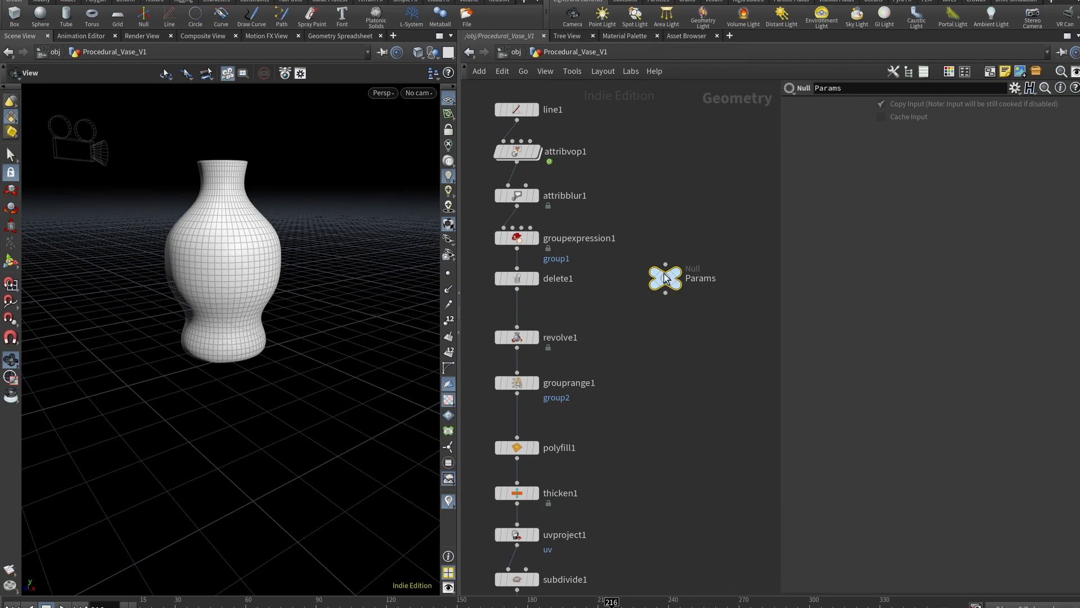
right_click(858, 146)
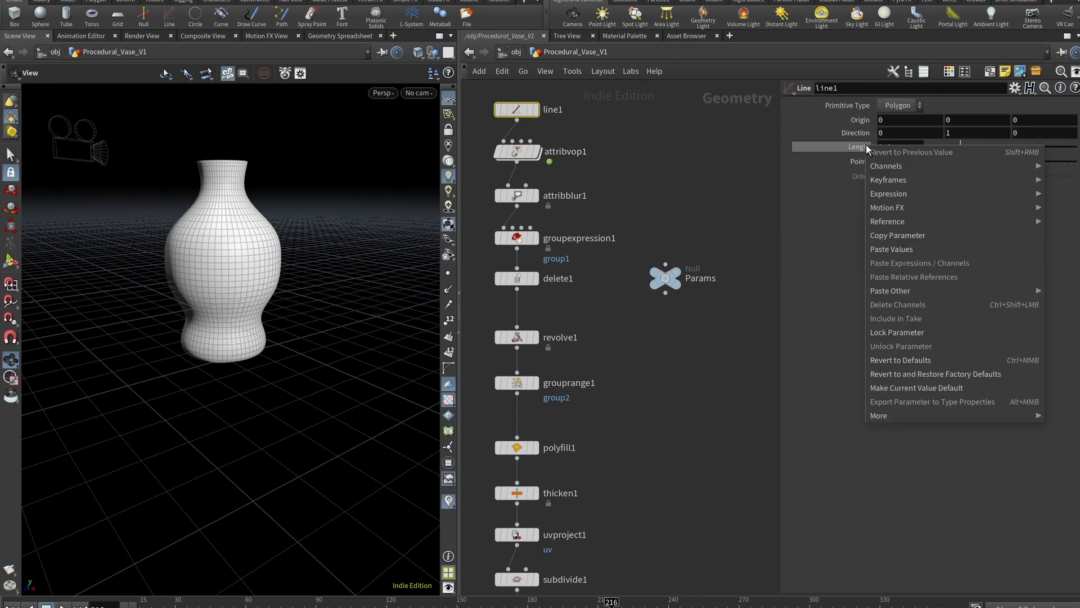
mouse_move(889, 291)
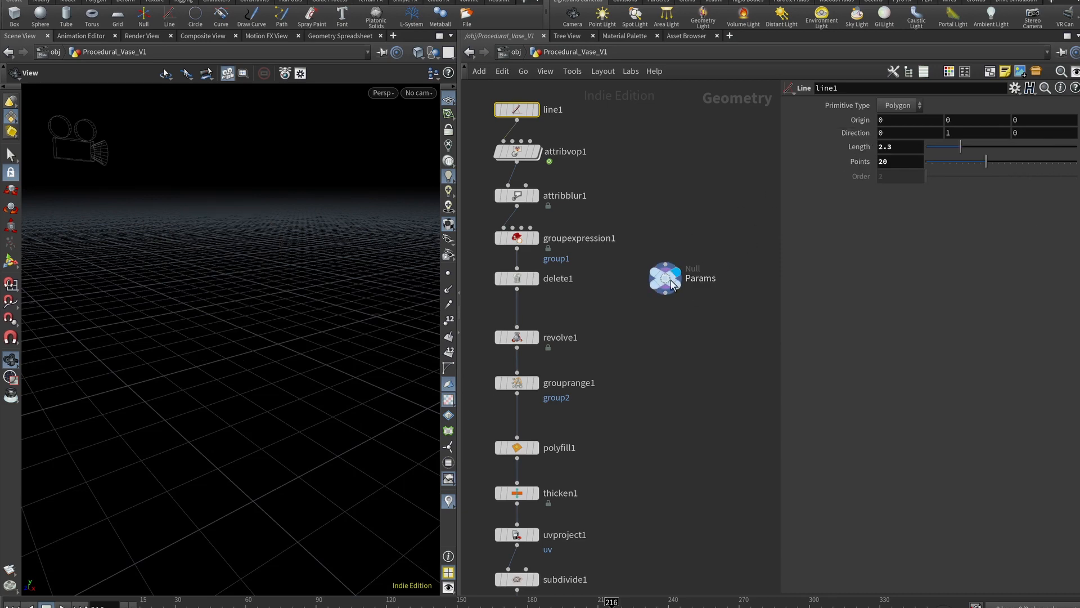
Add a Float parameter named Height to the Params null via Edit Parameter Interface
click(1014, 87)
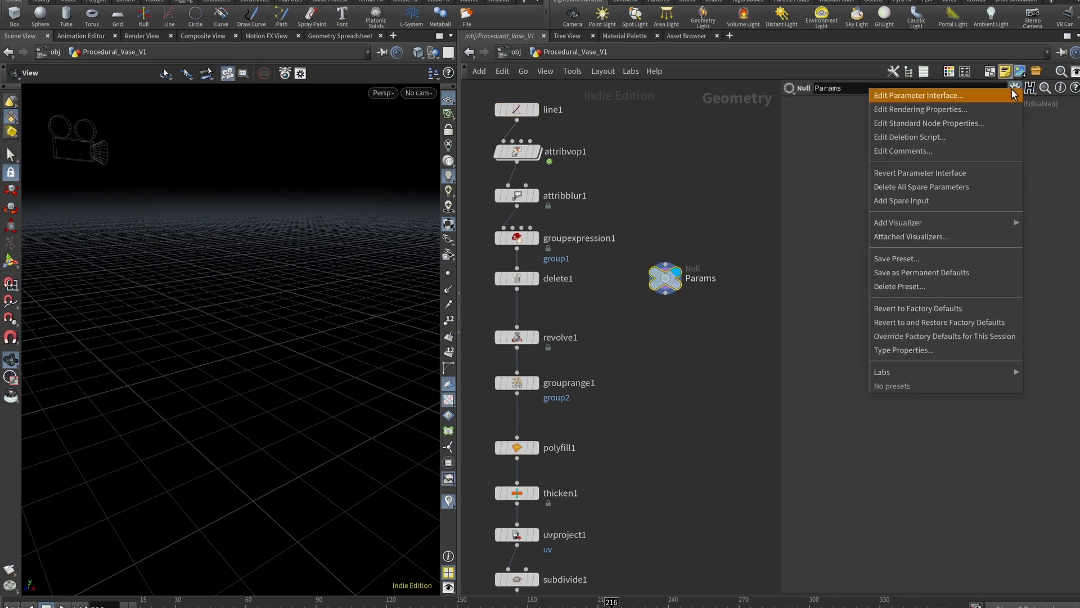
click(918, 95)
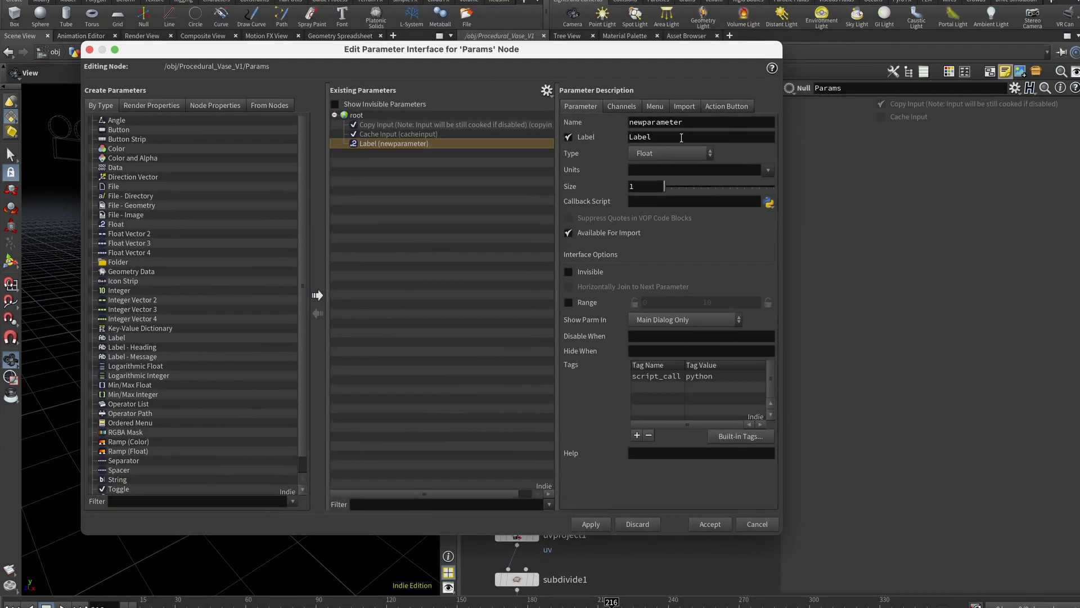
text(Heigh)
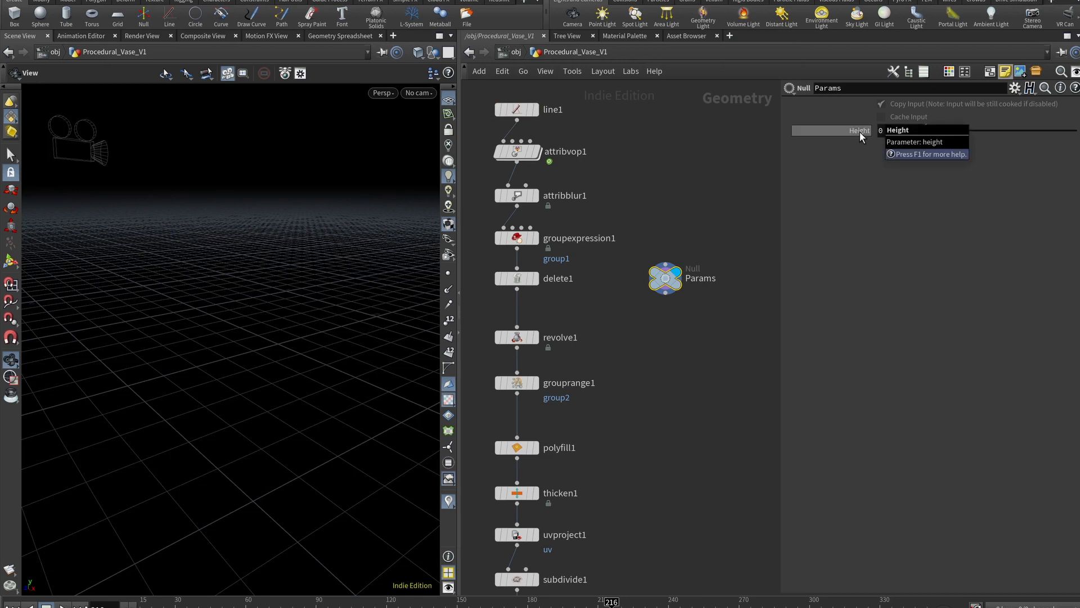
Reference Height into line1's Length as a relative channel and set it to 2.1
right_click(857, 130)
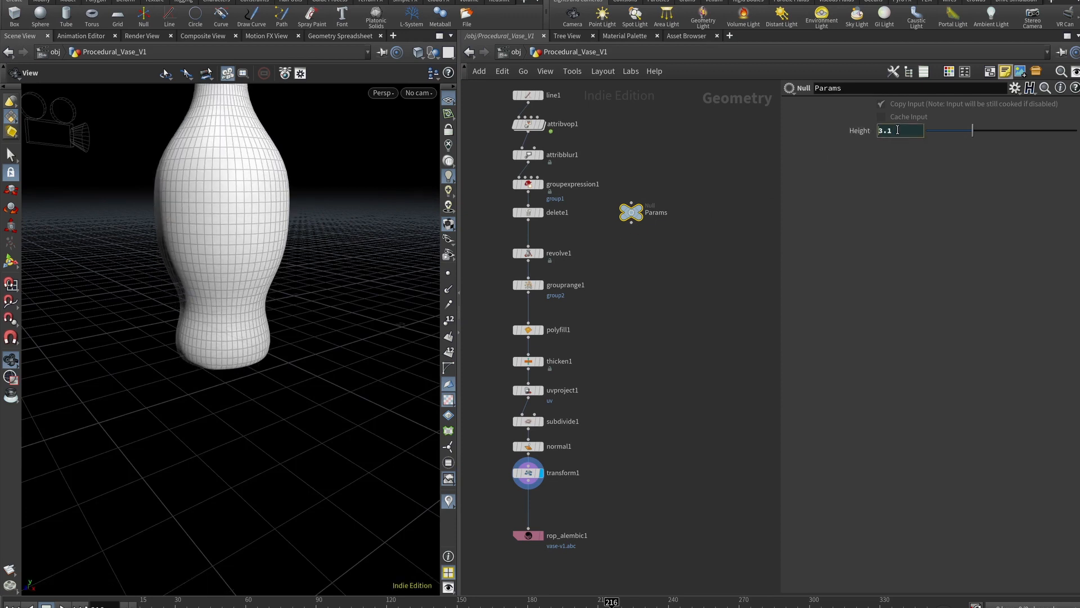
text(2.1)
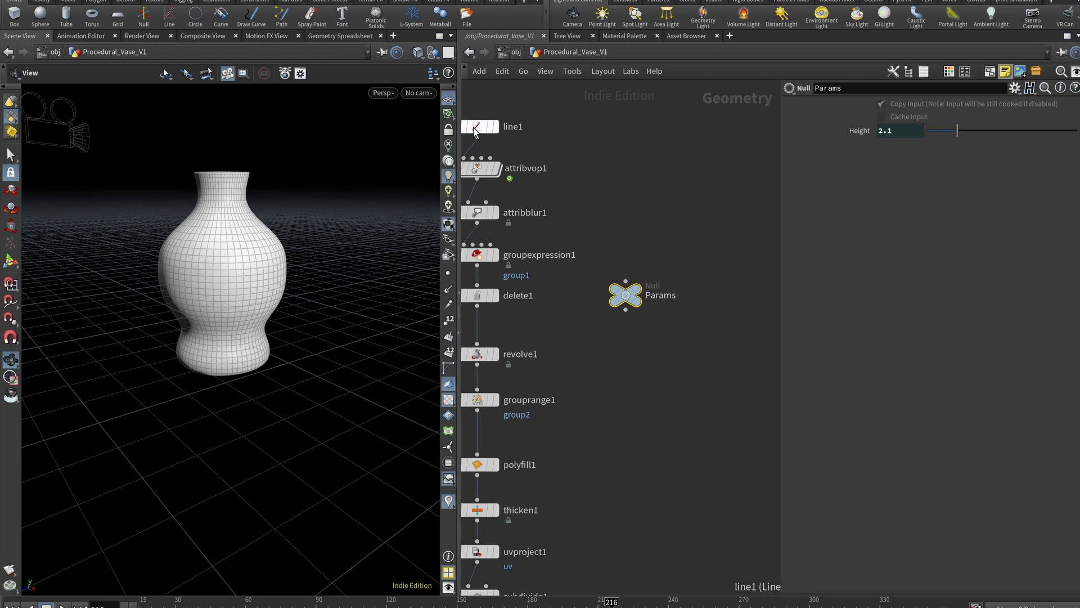
Add an Integer parameter lineres labelled Line Resolution to Params
click(480, 127)
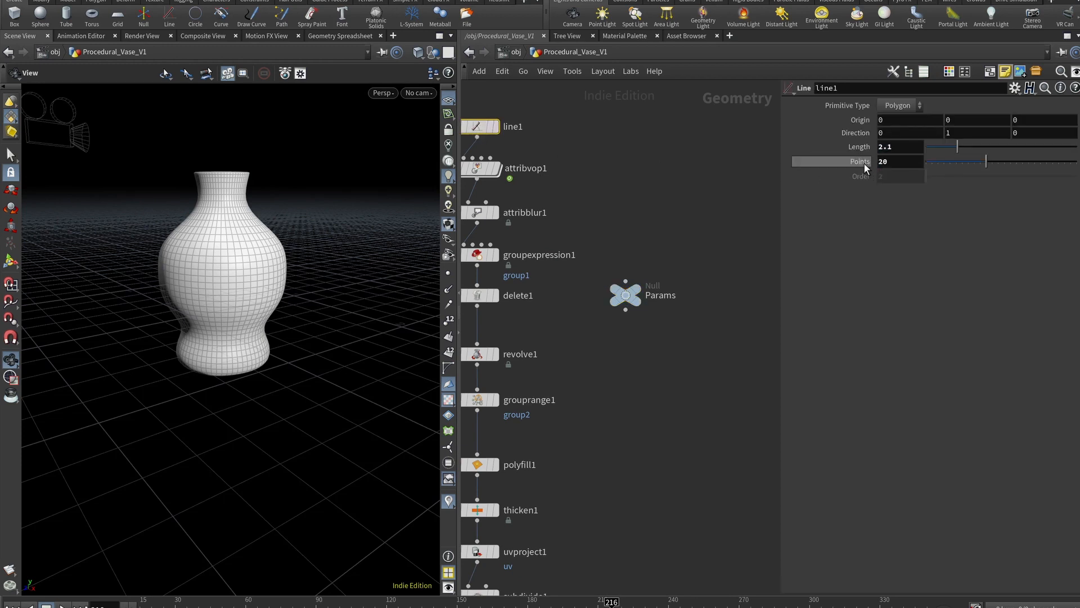
click(625, 295)
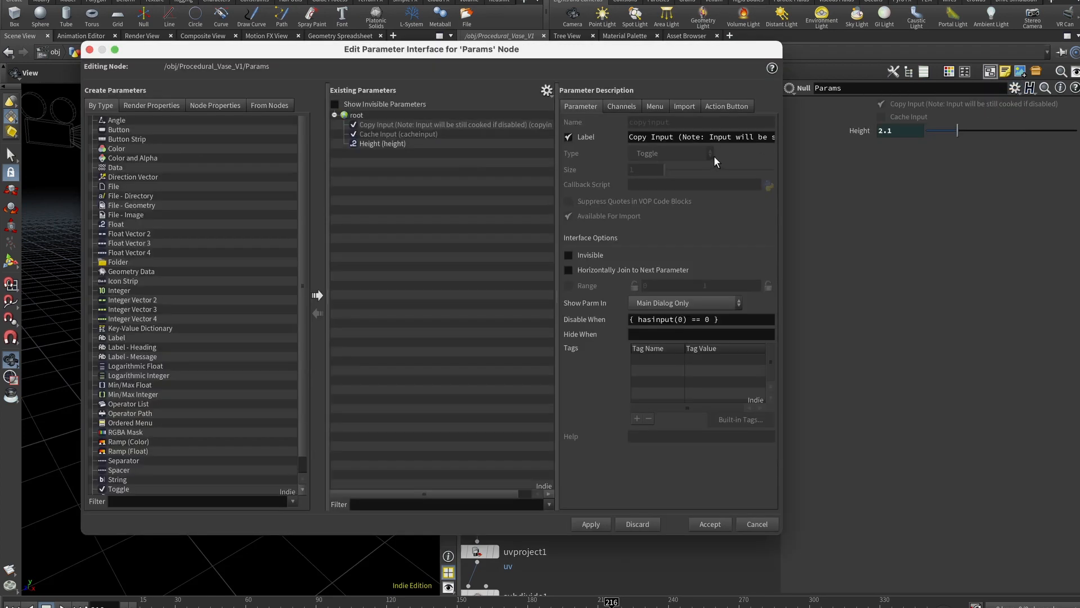
mouse_move(119, 295)
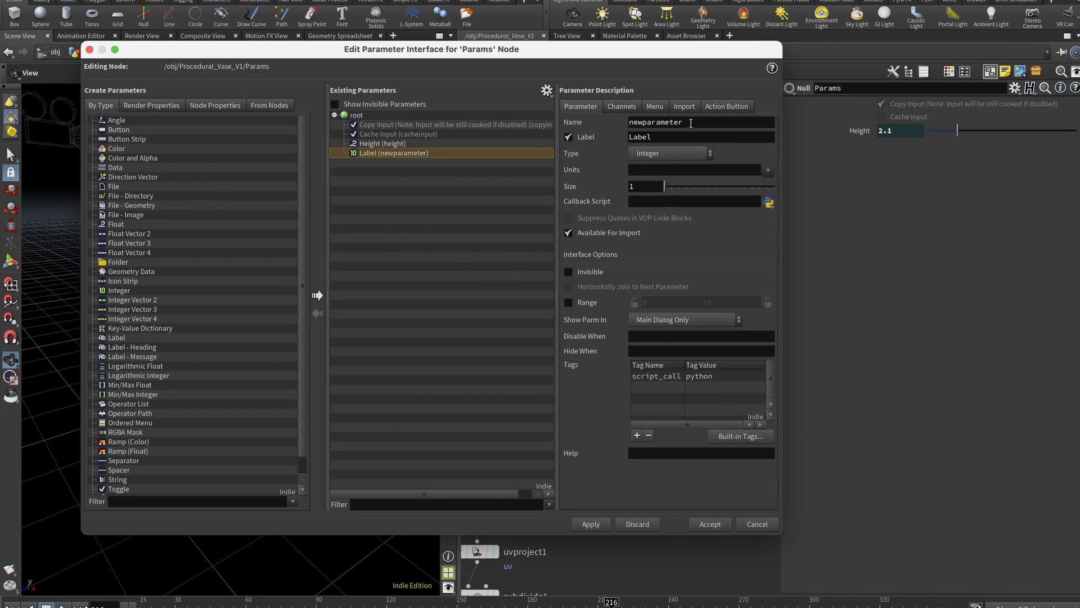
text(lineres)
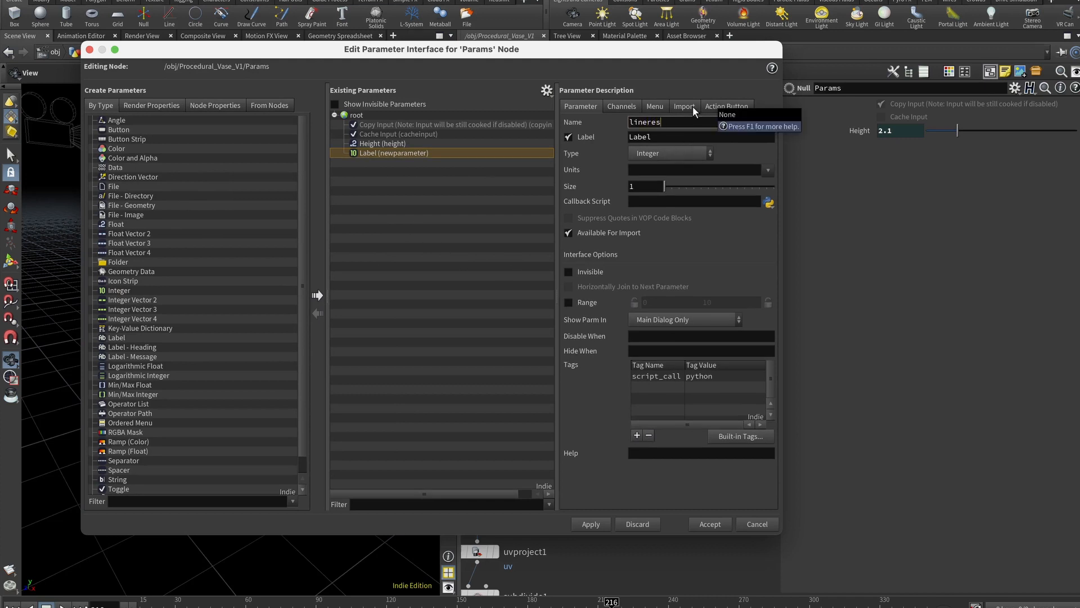
text(Line Reos)
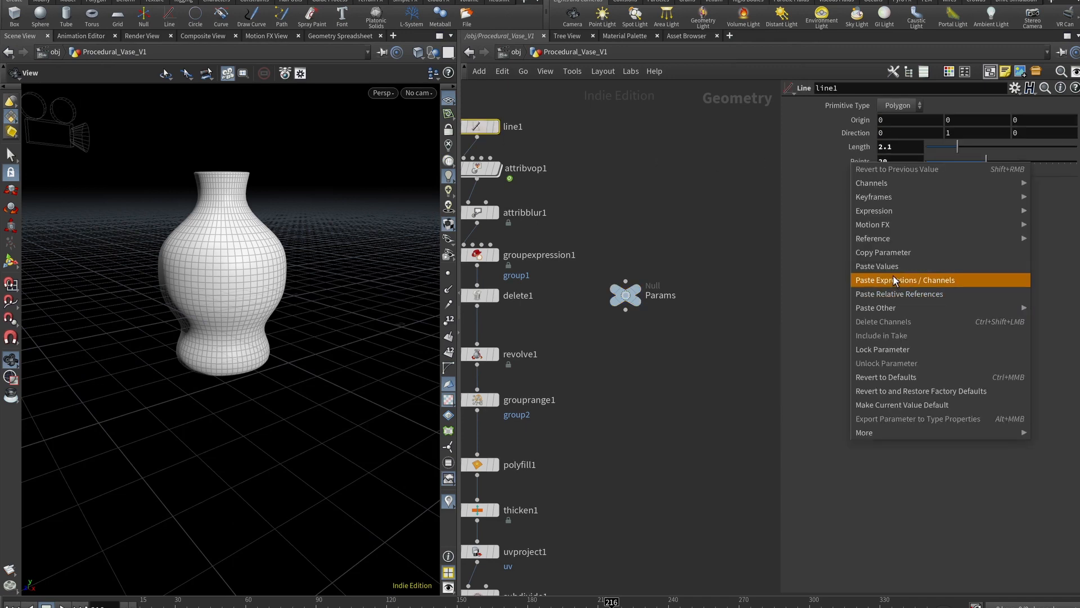
Link Line Resolution to line1's Points with ch("../line1/points"), showing 20
click(625, 295)
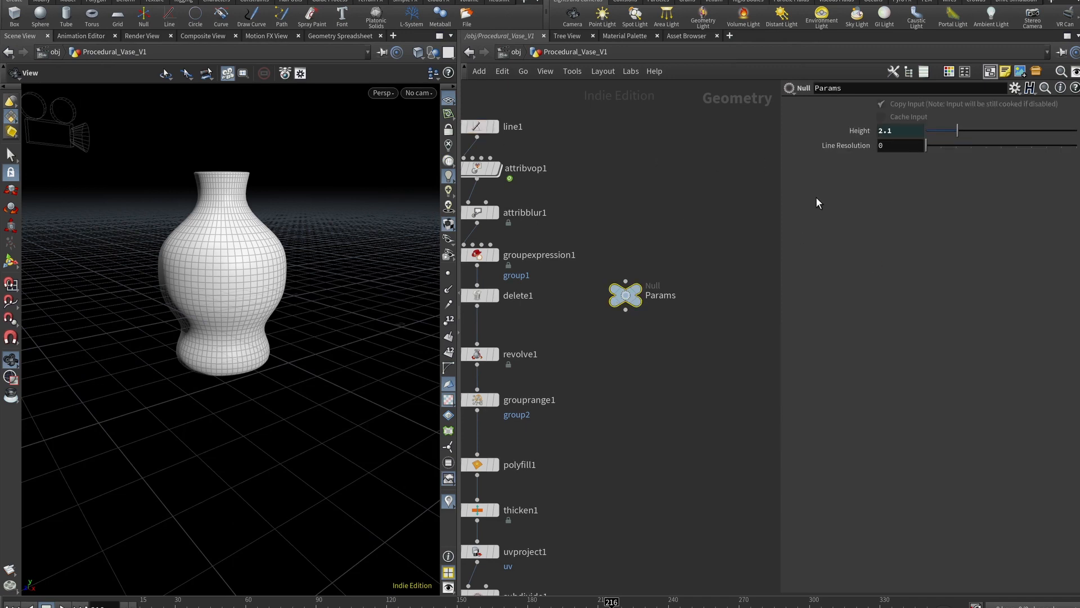
text(ch("../line1/points"))
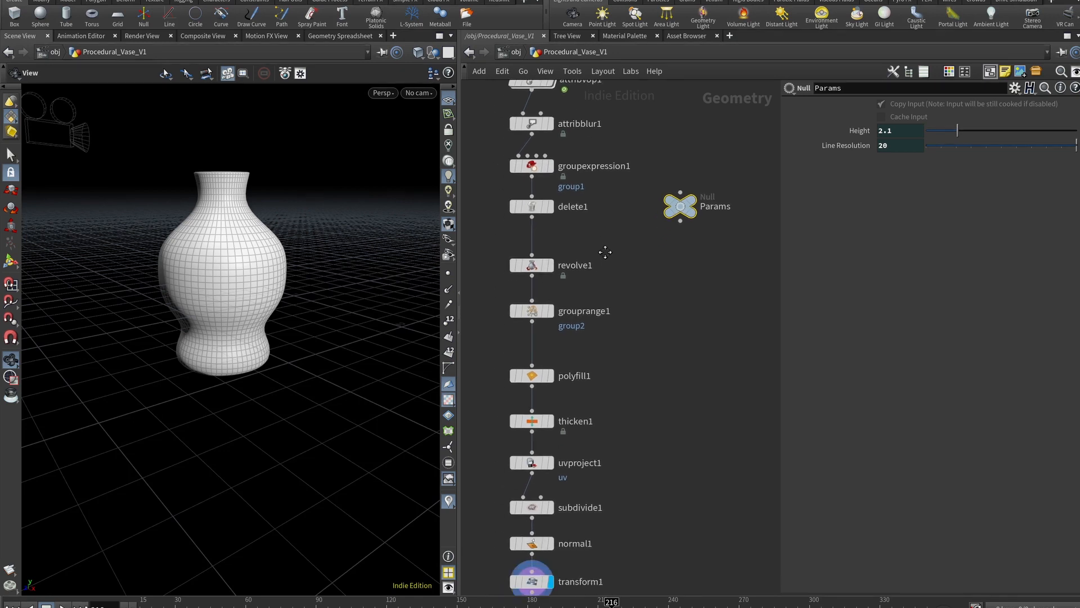
Add a Float parameter named Thickness to Params and accept it
click(530, 420)
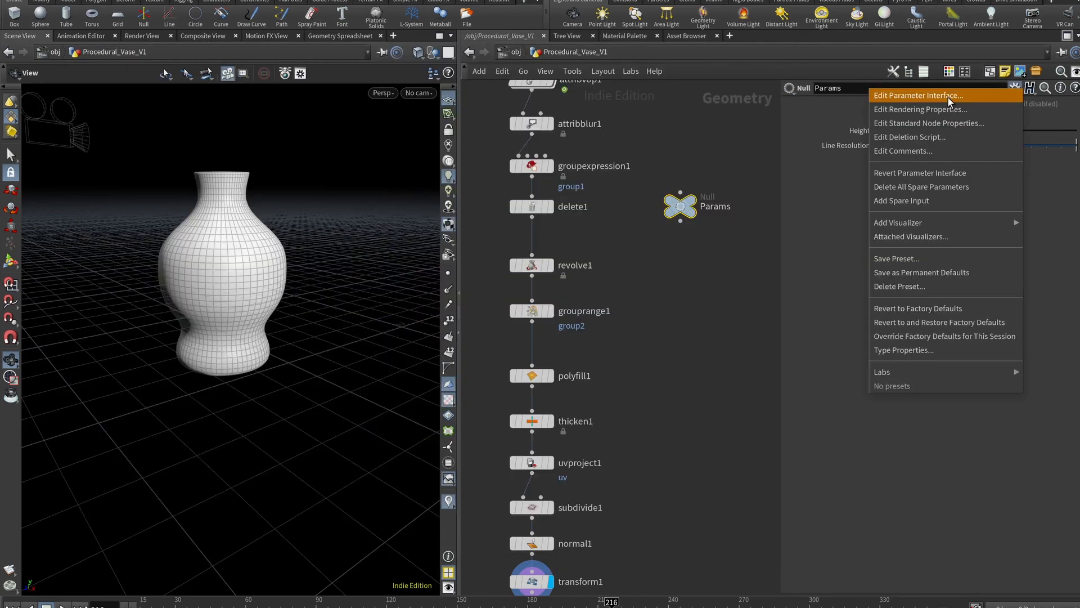
click(917, 94)
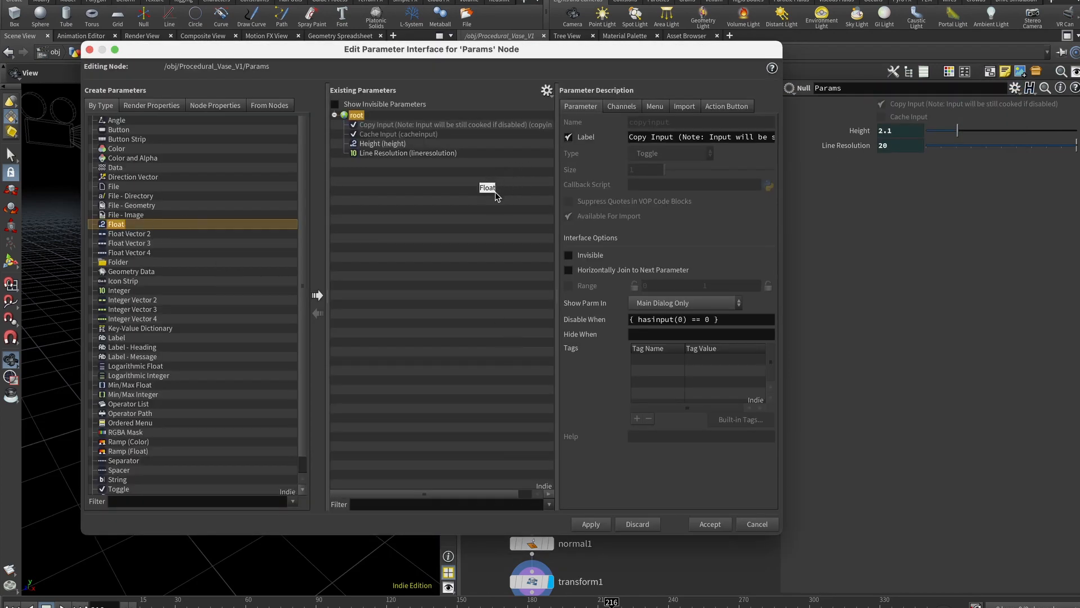
click(709, 523)
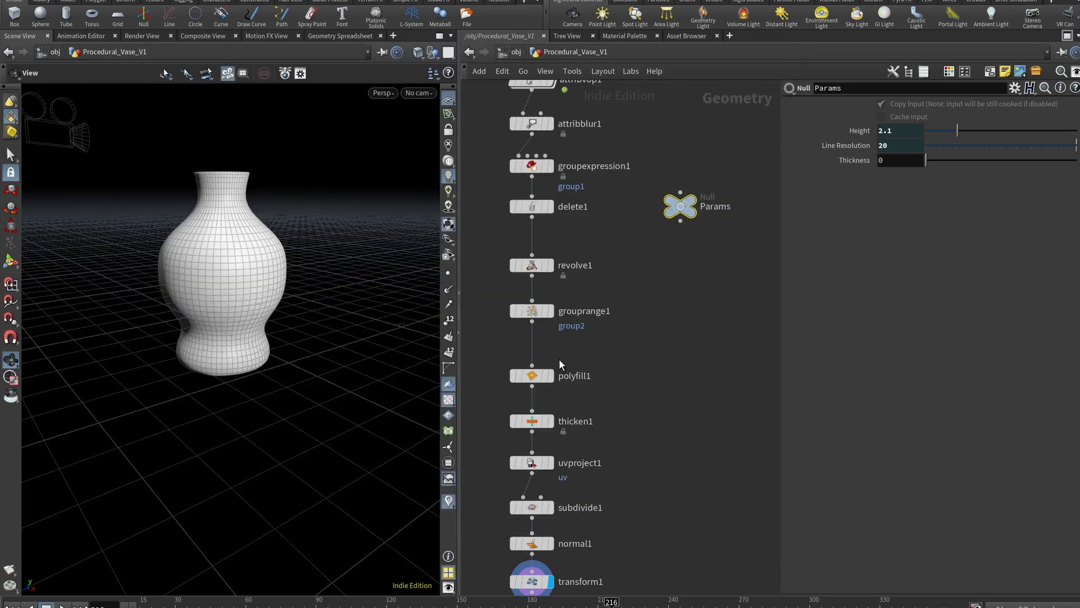
Reference Thickness into thicken1's depth and set it to 0.01
right_click(896, 169)
text(.01)
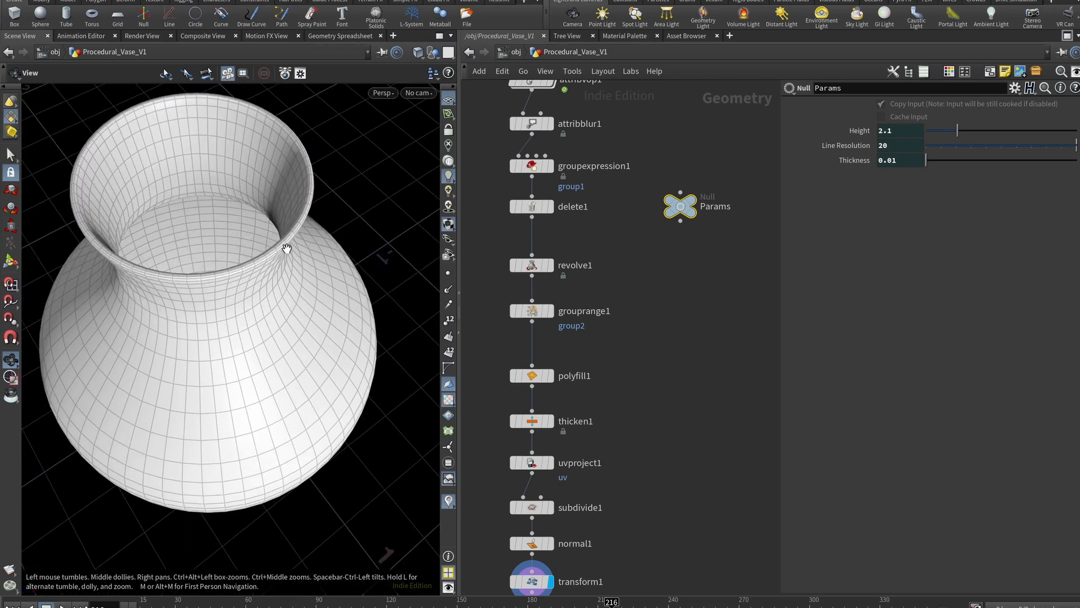
text(0.11)
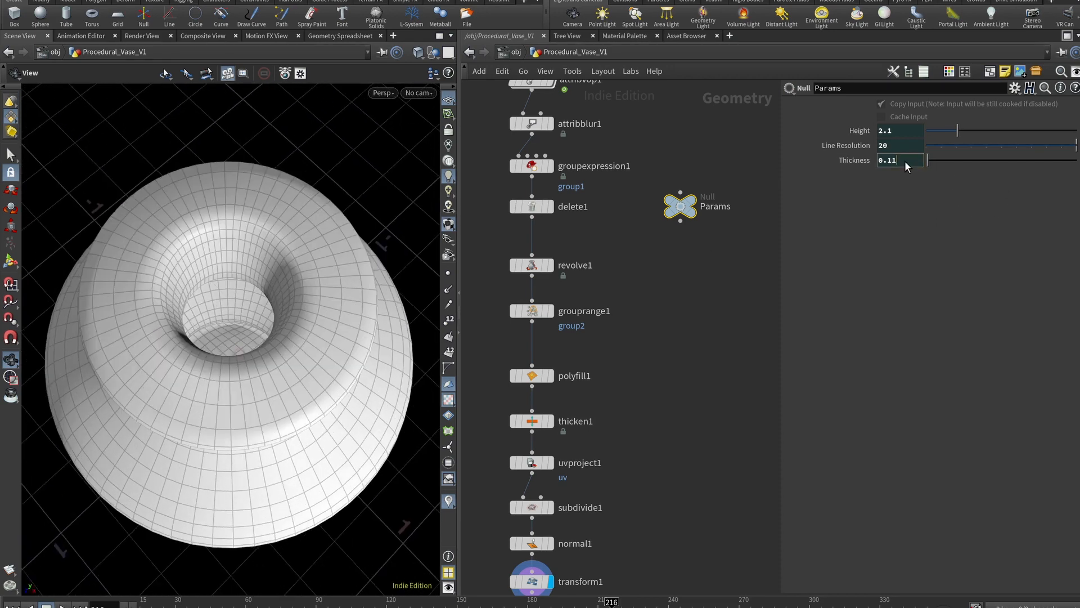
text(0.01)
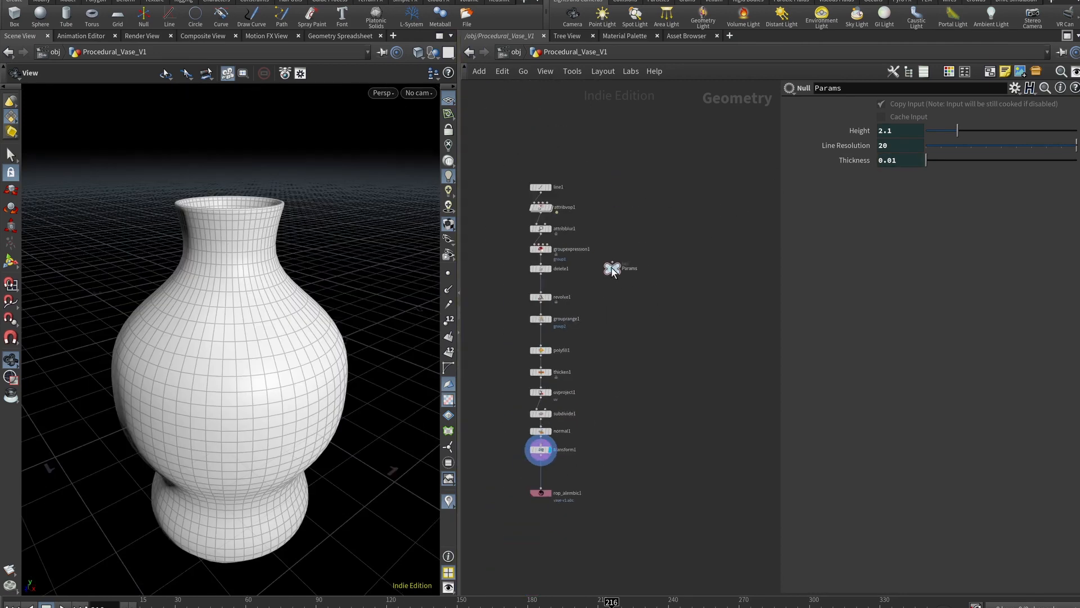
Drag the Params null to the right, away from the vase node chain
drag(613, 268, 696, 263)
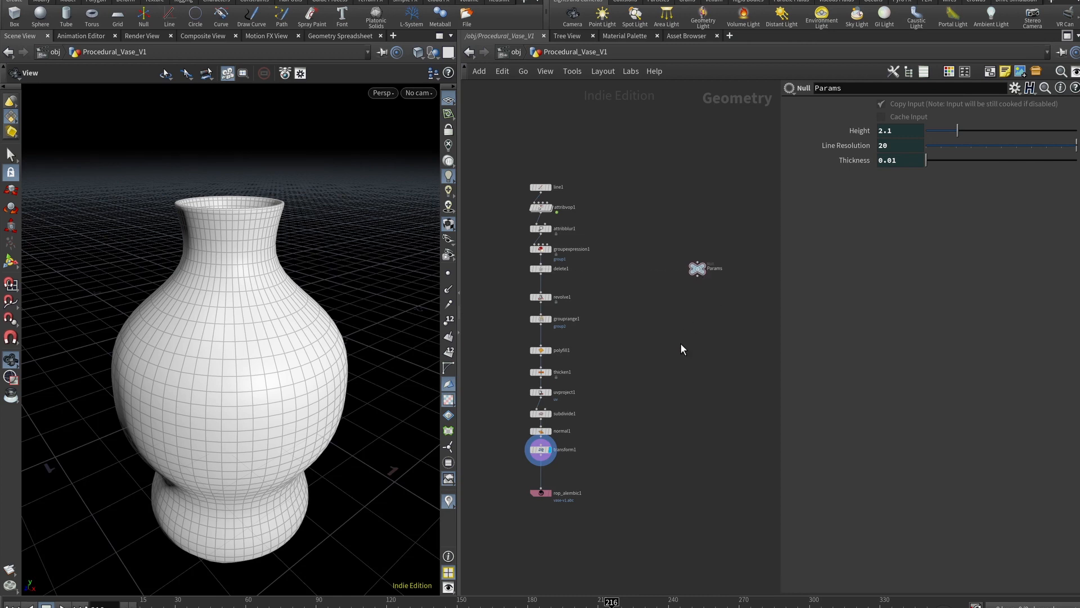
mouse_move(679, 326)
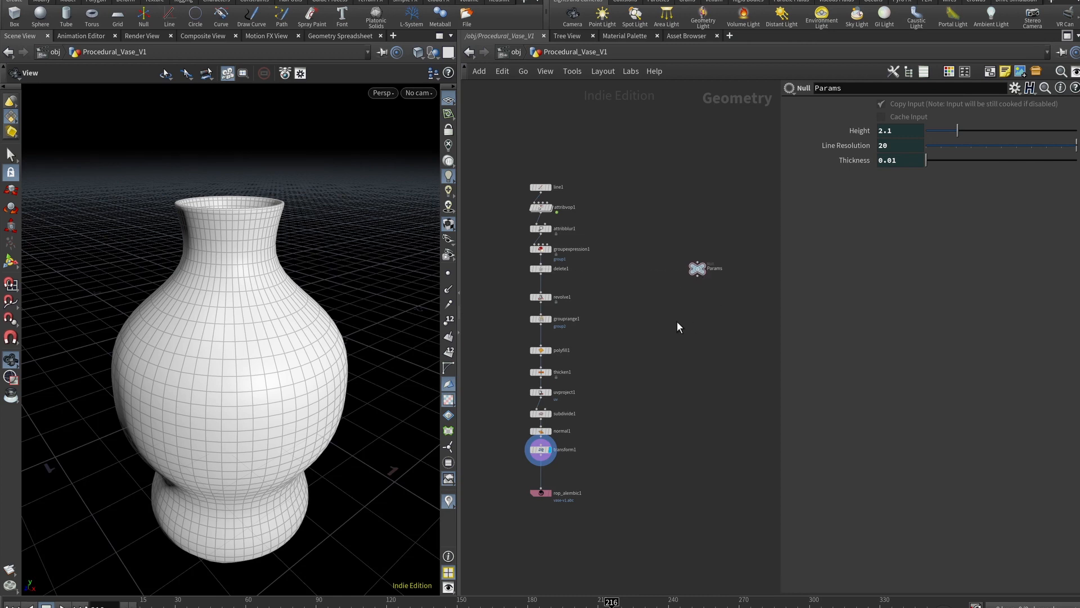